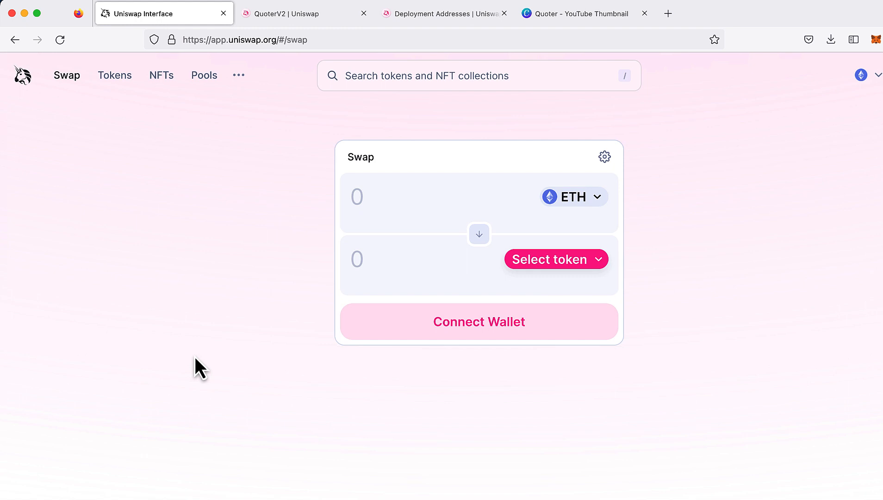
Step: Quote 1, 10, then 100 ETH to ACH in Uniswap, showing the -30.06% price impact
text(1)
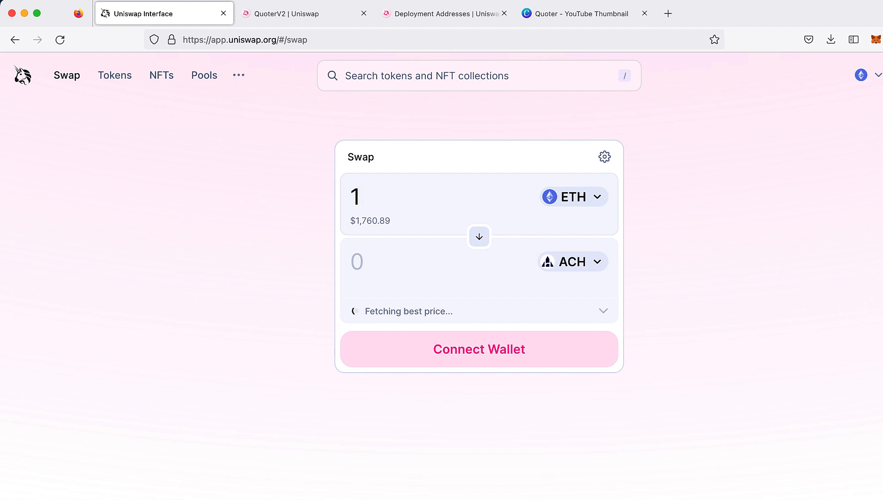
text(0)
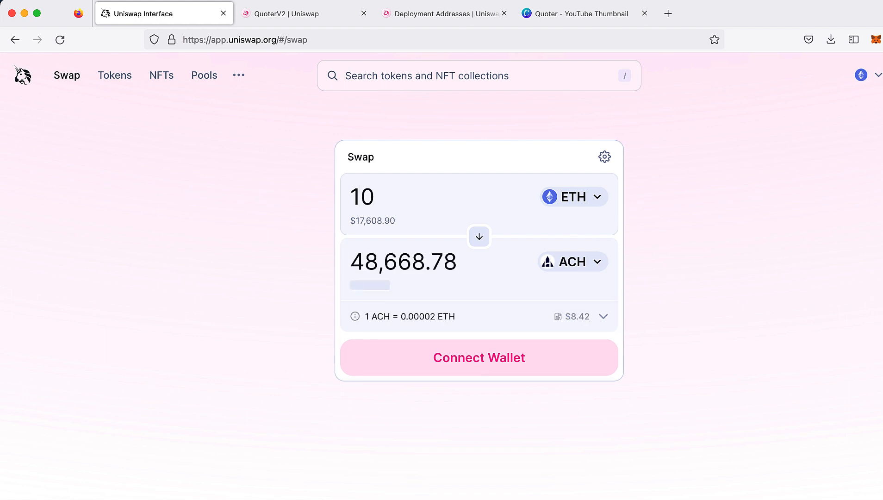
click(372, 197)
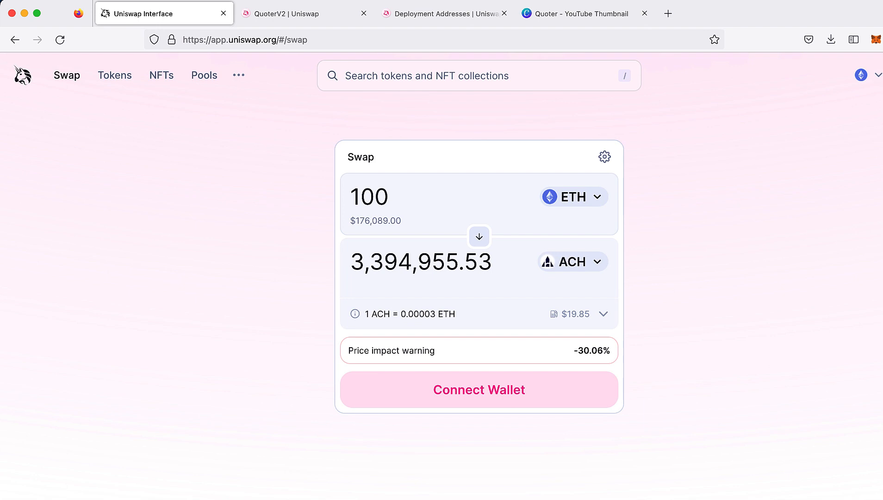
click(386, 196)
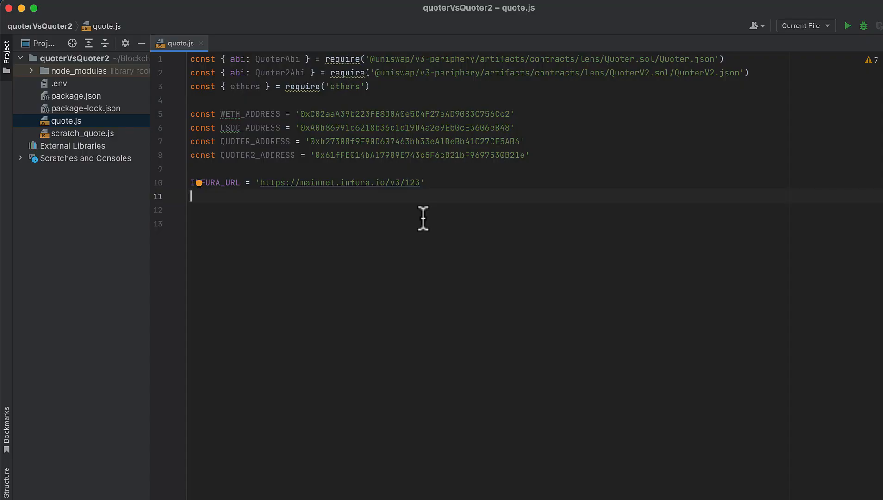
mouse_move(399, 212)
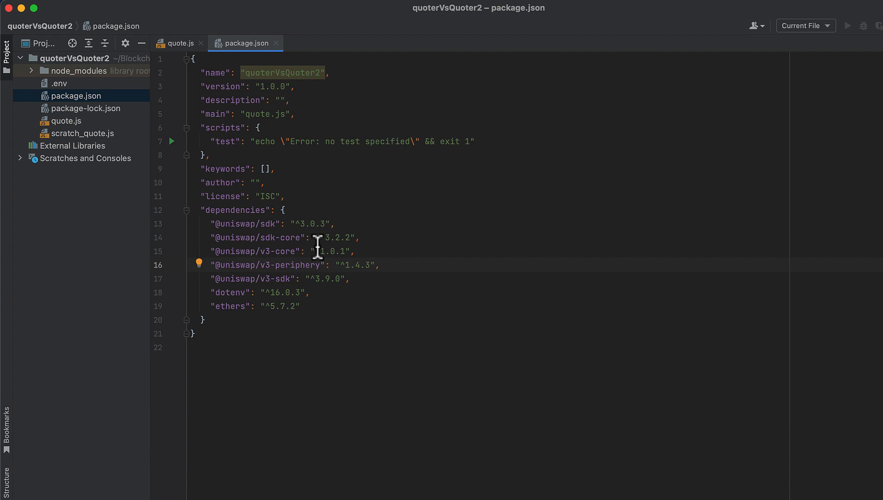
mouse_move(309, 251)
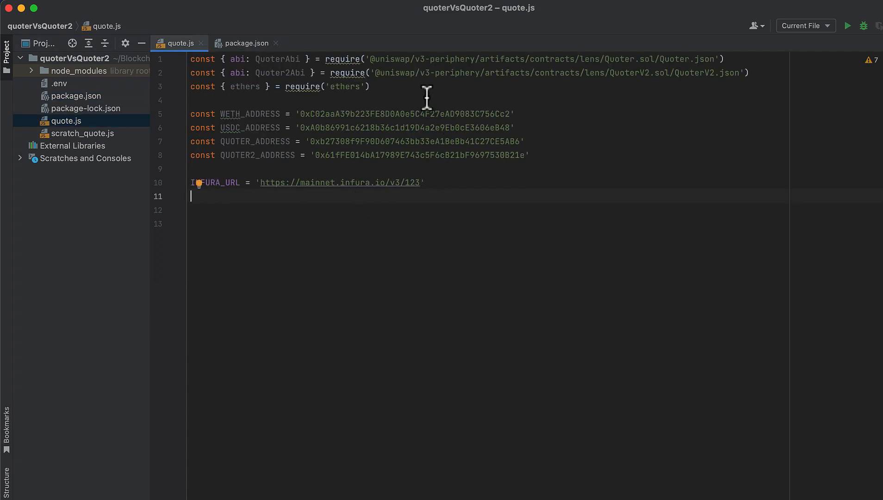
mouse_move(457, 88)
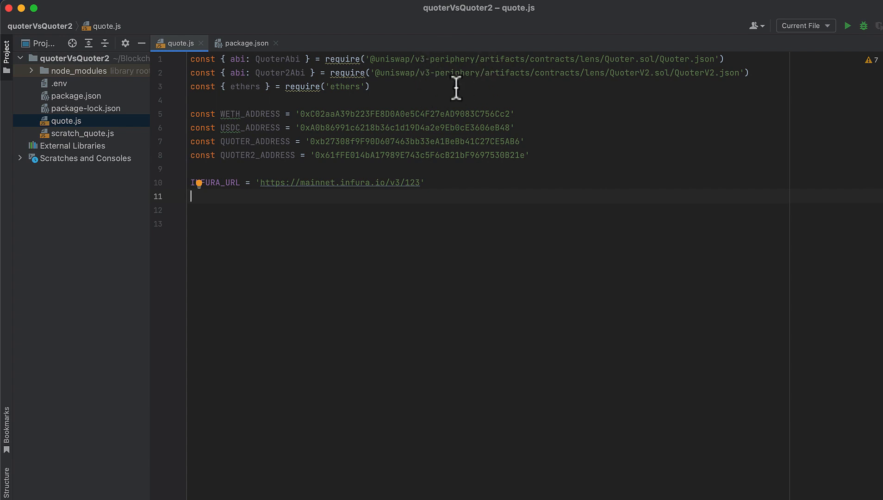
mouse_move(364, 86)
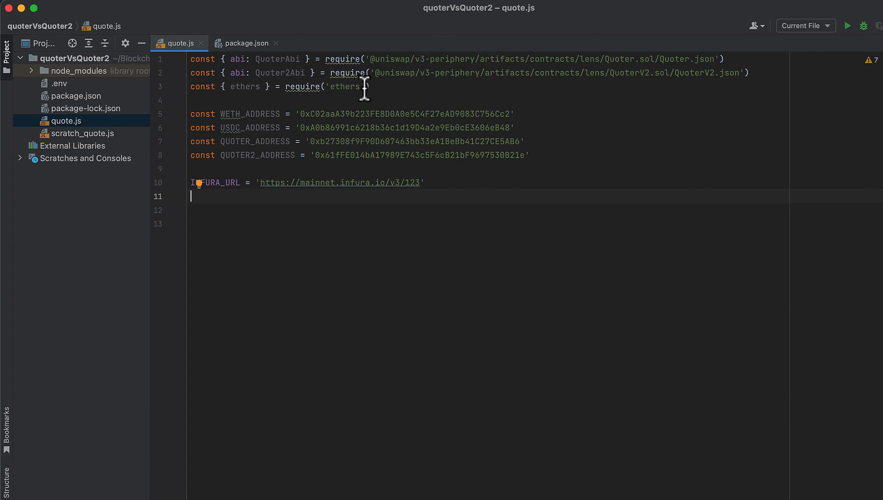
mouse_move(362, 127)
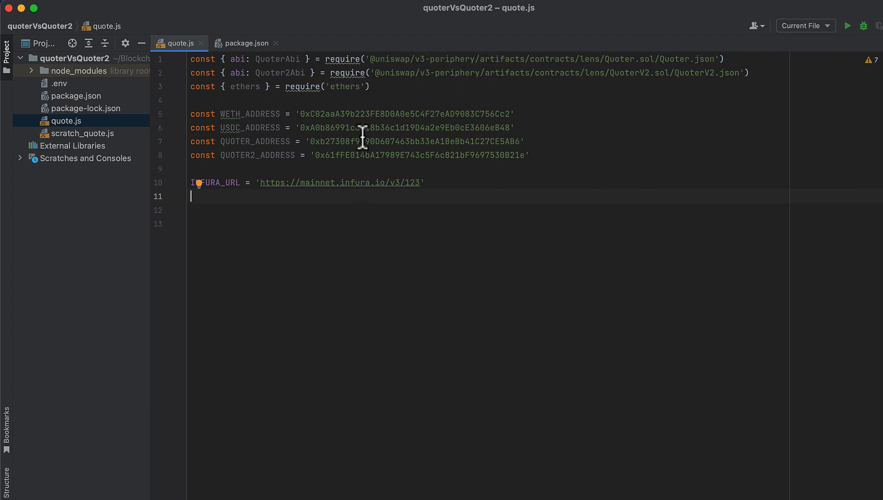
mouse_move(387, 163)
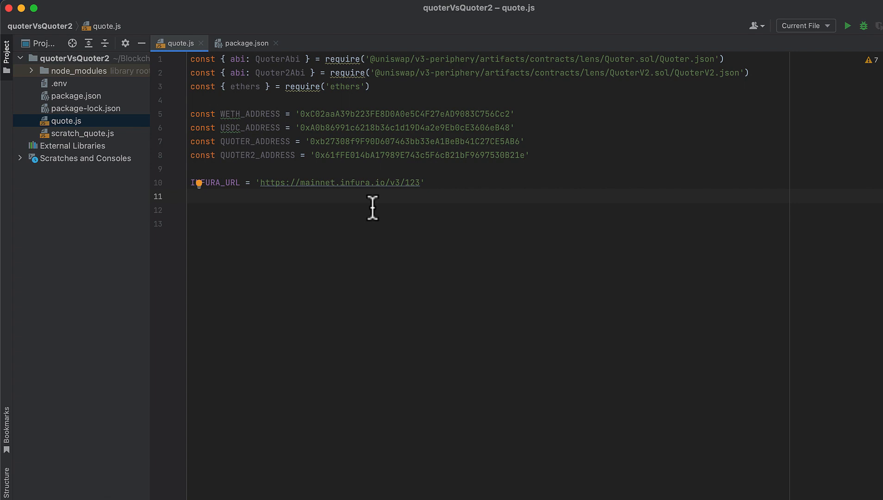
mouse_move(376, 182)
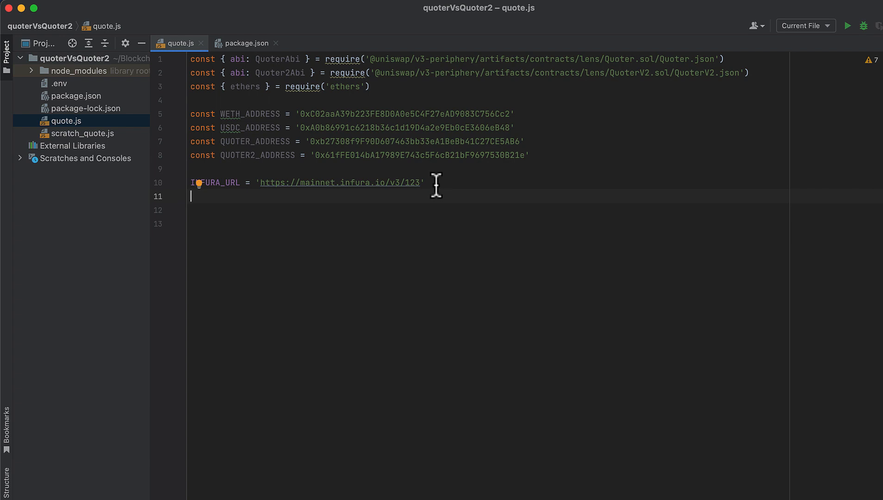
Step: Add const provider = new ethers.providers.JsonRpcProvider(INFURA_URL) with blank lines below
text(const provider)
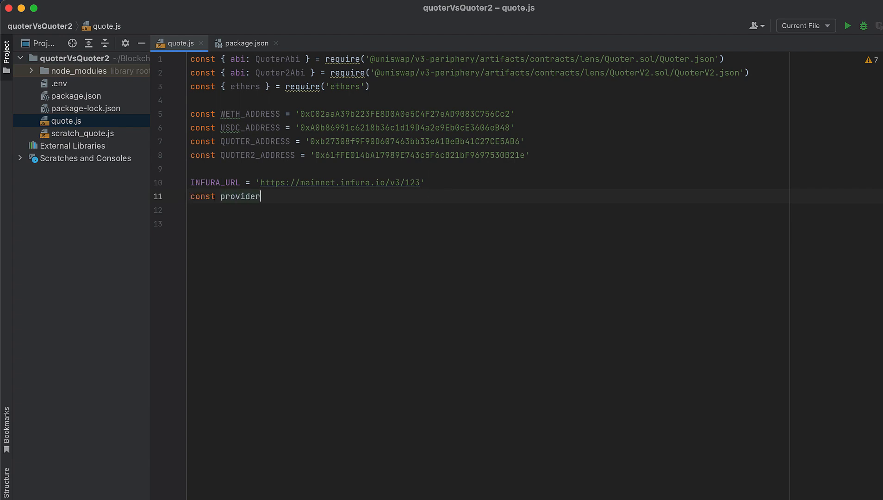
text(= new ethers)
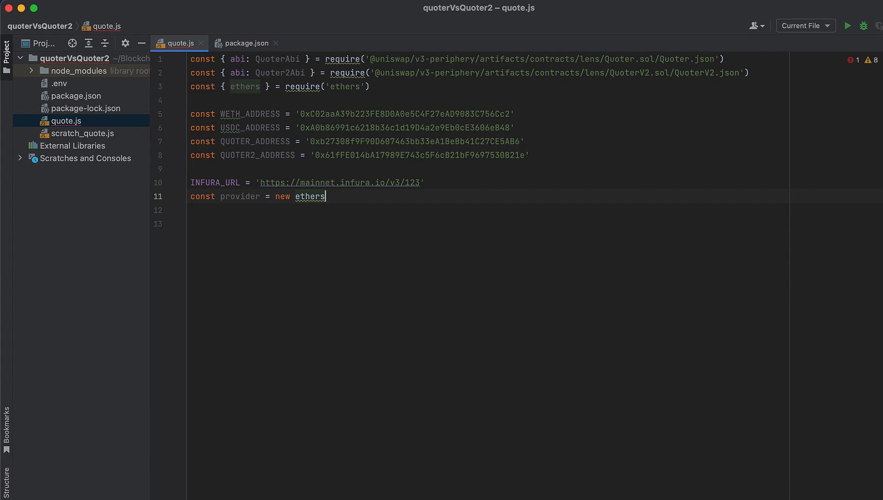
text(.providers.Json)
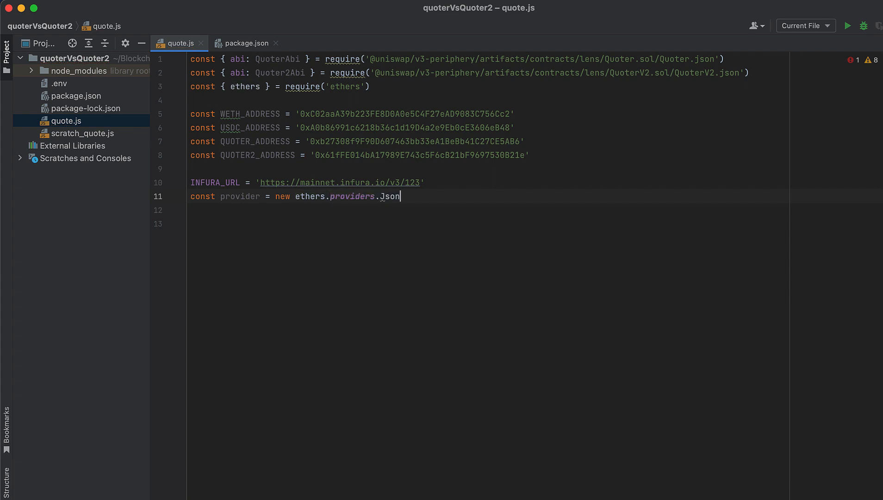
text(RpcProvider())
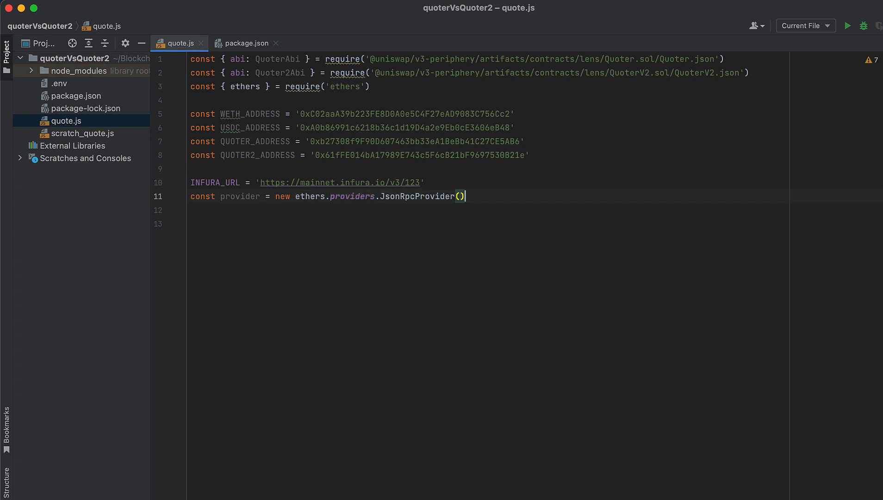
text(INFURA_URL)
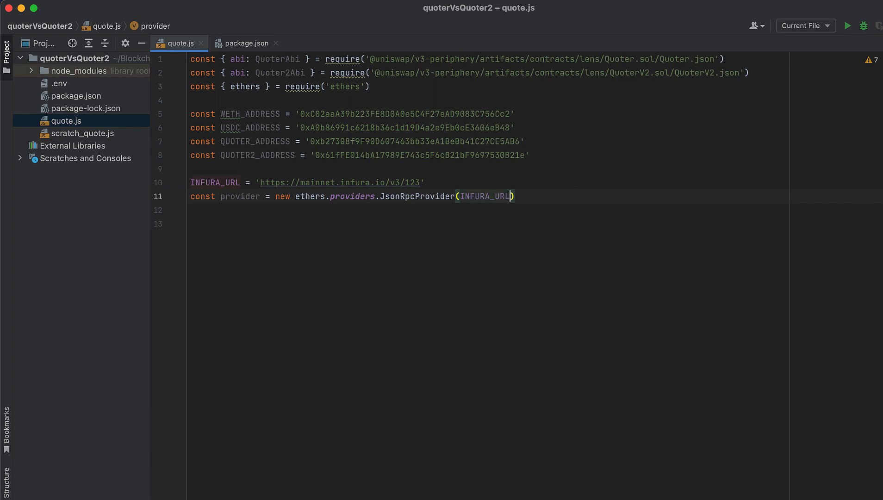
key(enter)
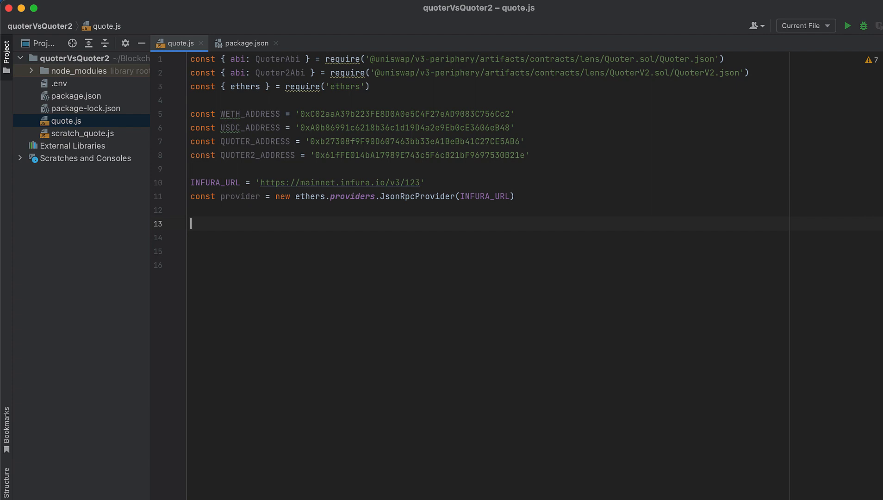
Step: Declare tokenIn as WETH_ADDRESS, tokenOut as USDC_ADDRESS, and fee as '3000'
text(const tokenIn)
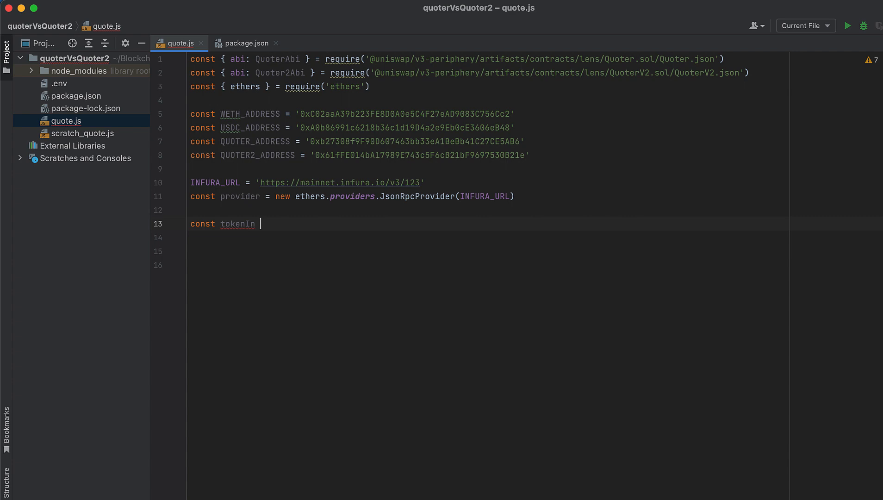
text(=)
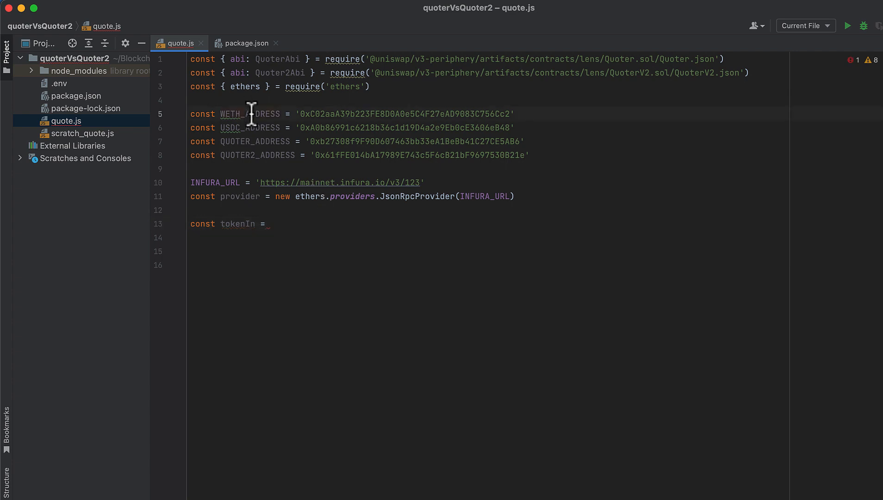
text(WETH_ADDRESS)
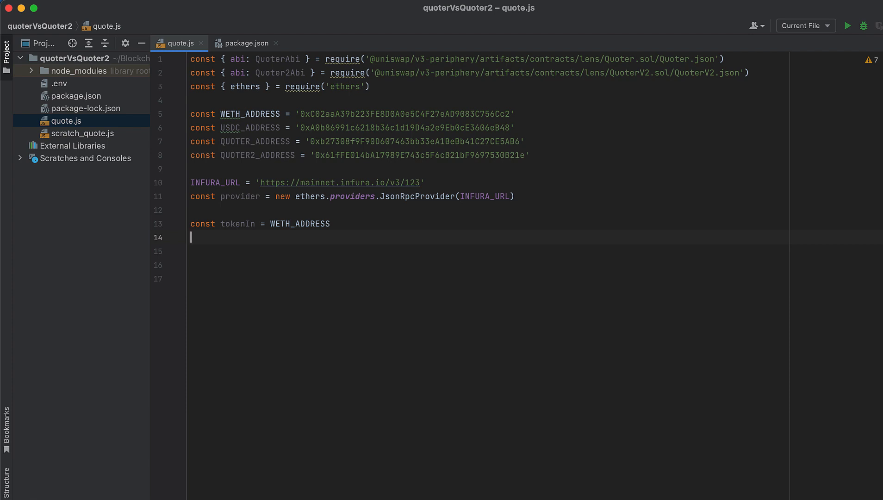
text(const tokenOut =)
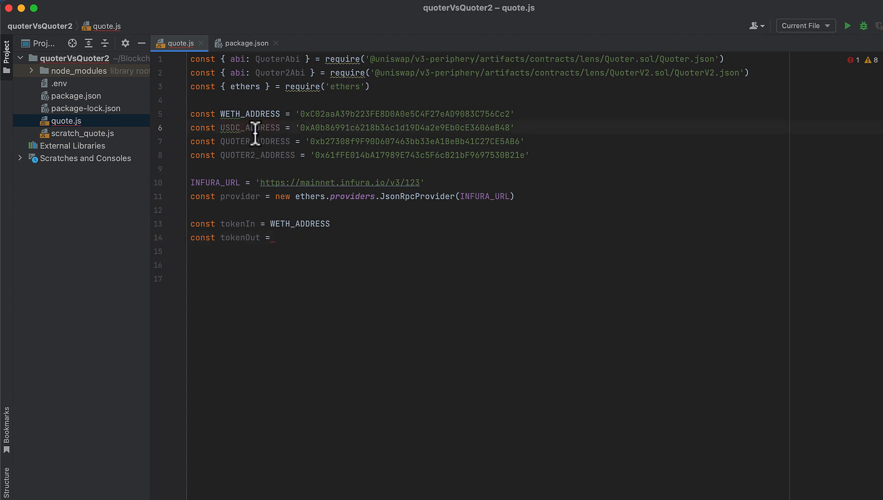
text(USDC_ADDRESS)
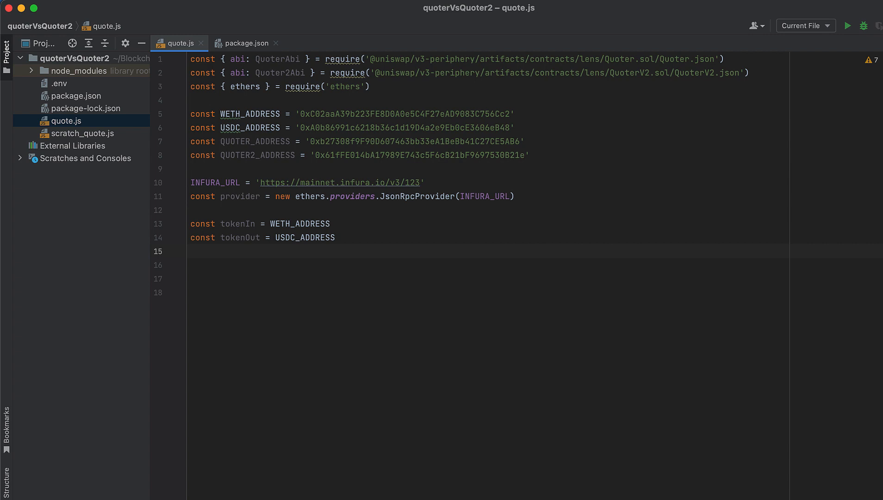
text(const fee = '3)
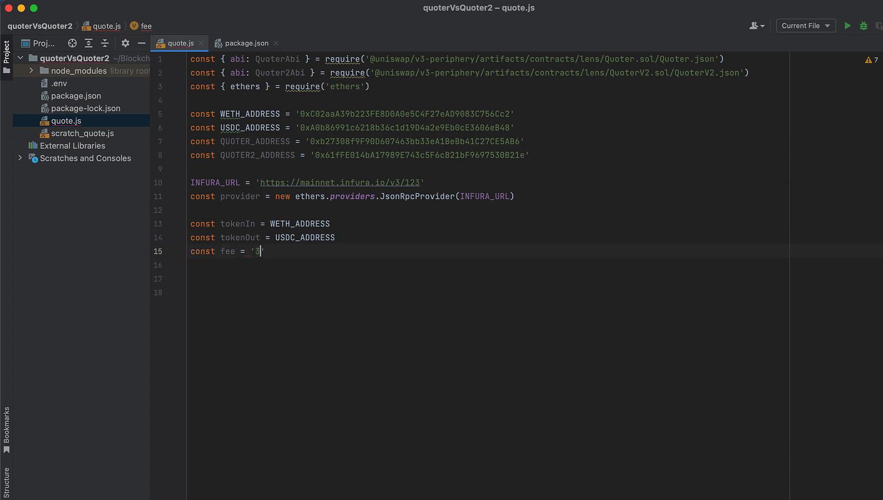
text(000)
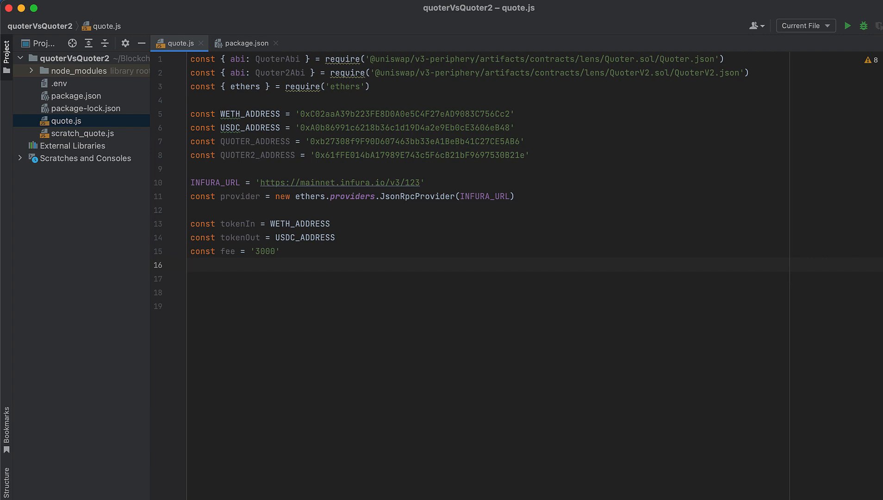
Step: Declare amountIn as ethers.utils.parseEther('1') and sqrtPriceLimitX96 as '0'
text(const amountIn)
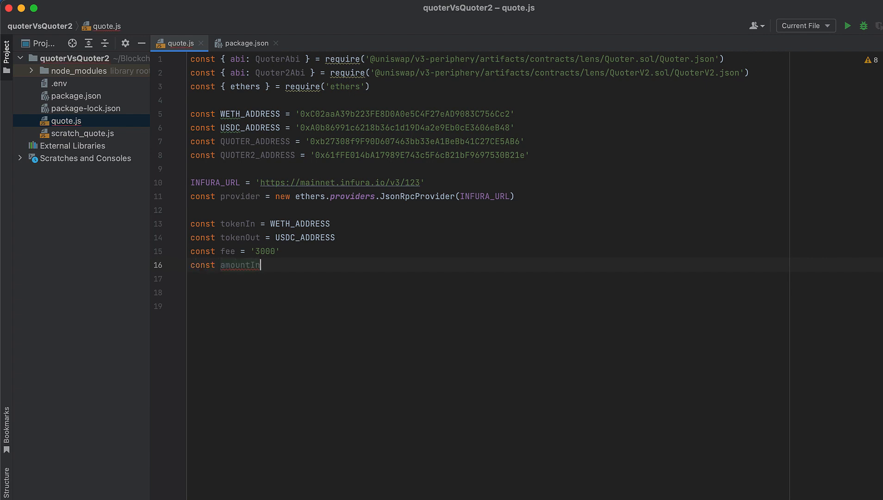
text(= ethers.util)
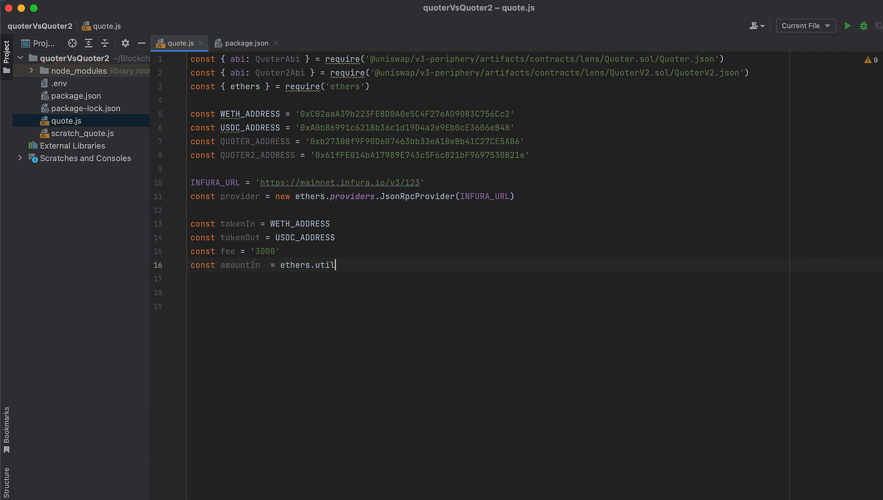
text(s.parseE)
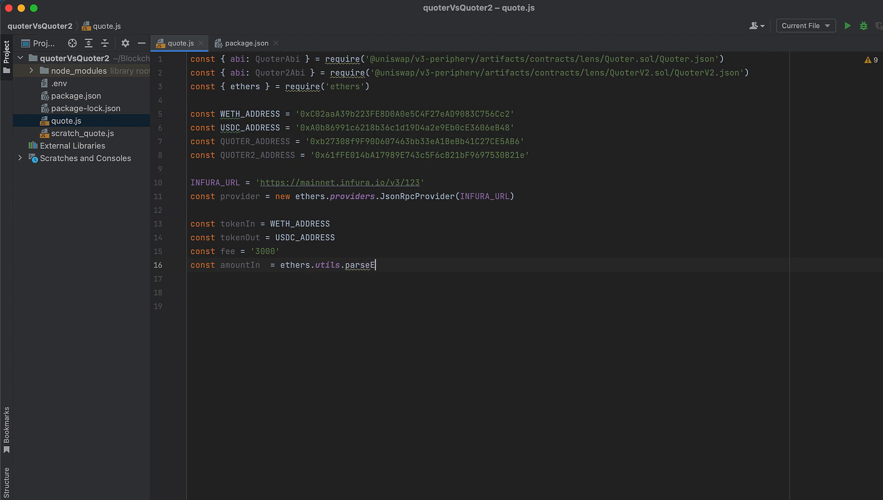
text(ther('1'))
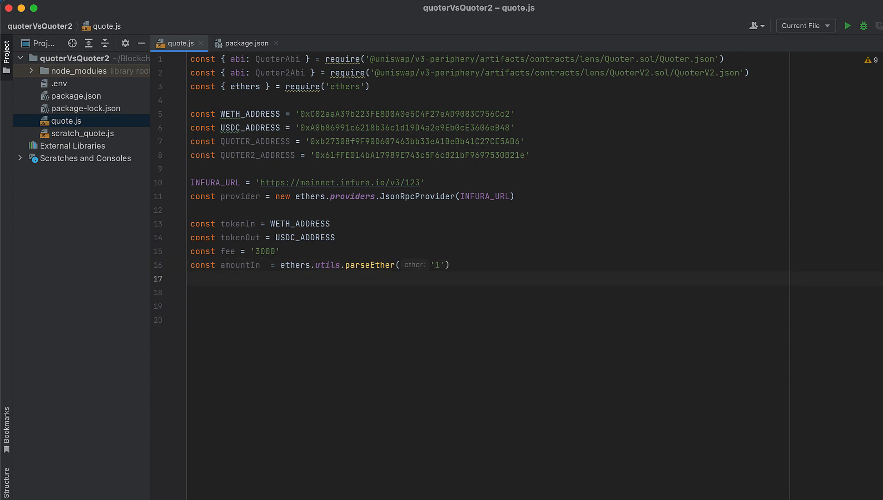
text(const sqrt)
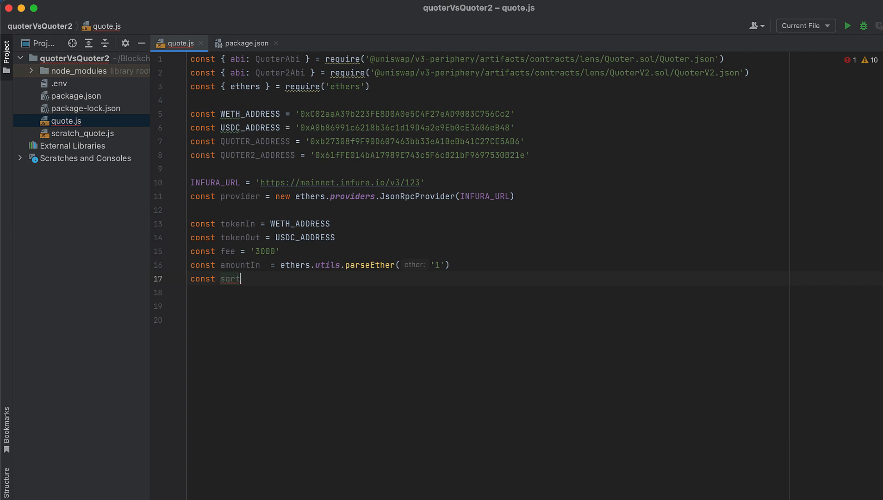
text(PriceLimitX)
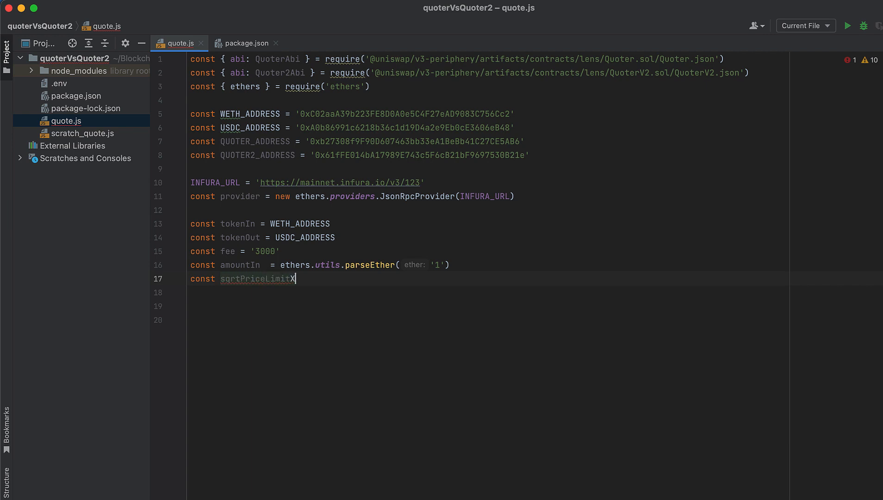
text(96 = '0')
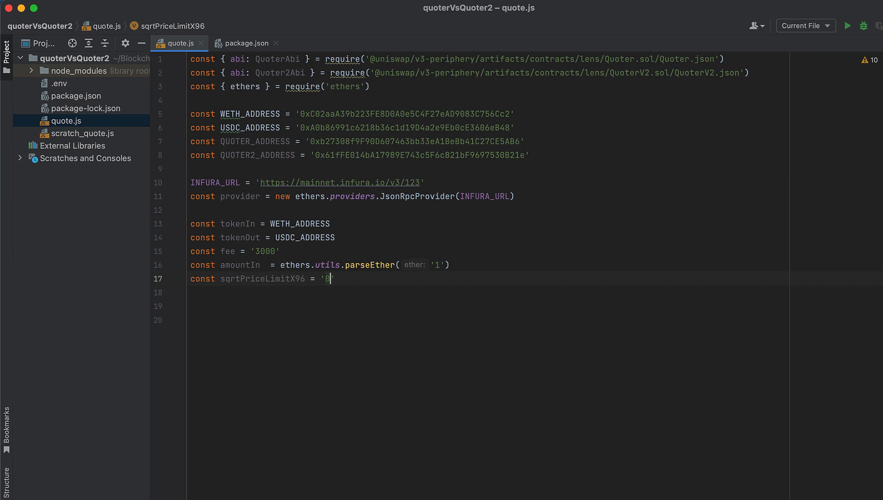
key(enter)
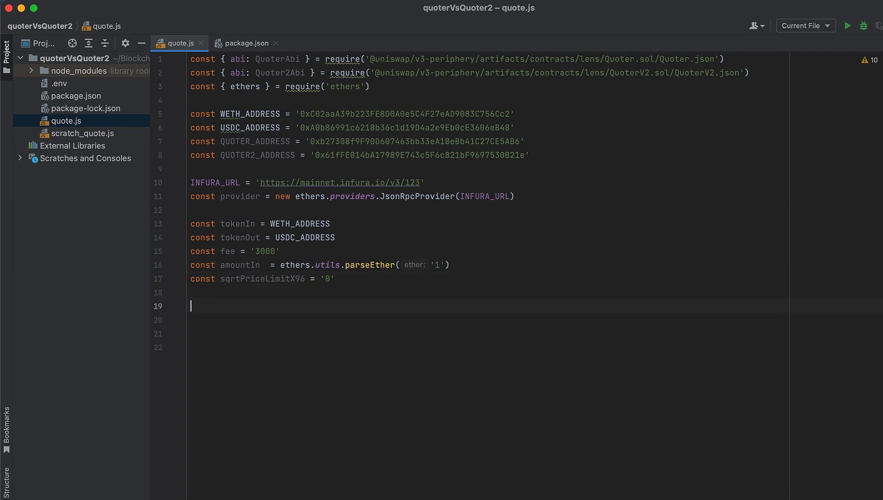
Step: Create quoter and quoter2 ethers.Contract instances from QUOTER_ADDRESS/QUOTER2_ADDRESS, their ABIs and provider
text(const quoter = new ethers)
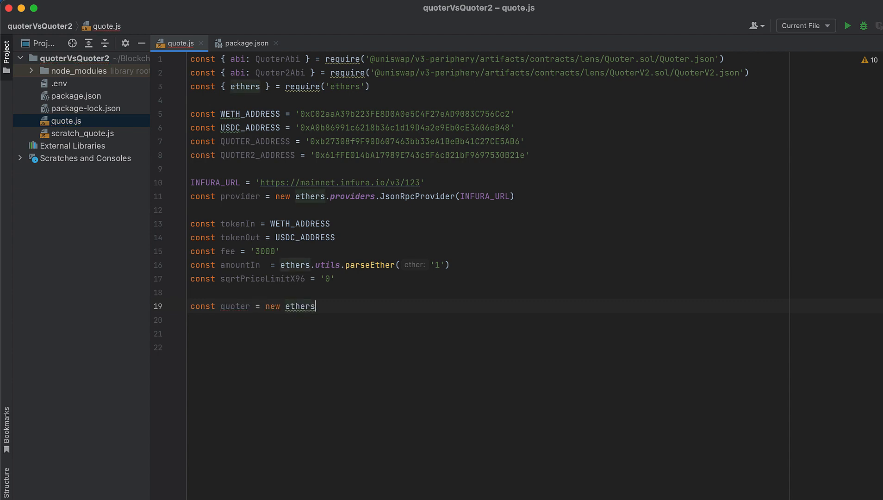
text(.Contract()
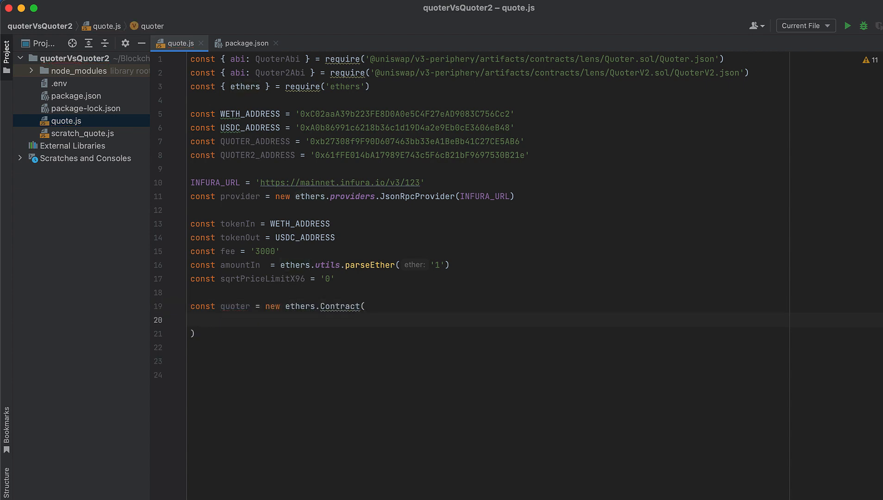
text(QUOTER_ADDRESS)
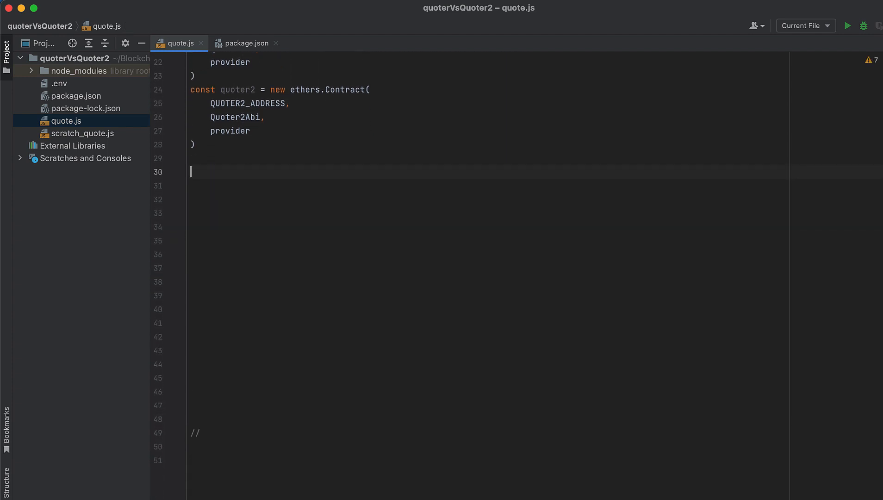
Step: Write an empty const main = async () => { } function and call main()
text(const)
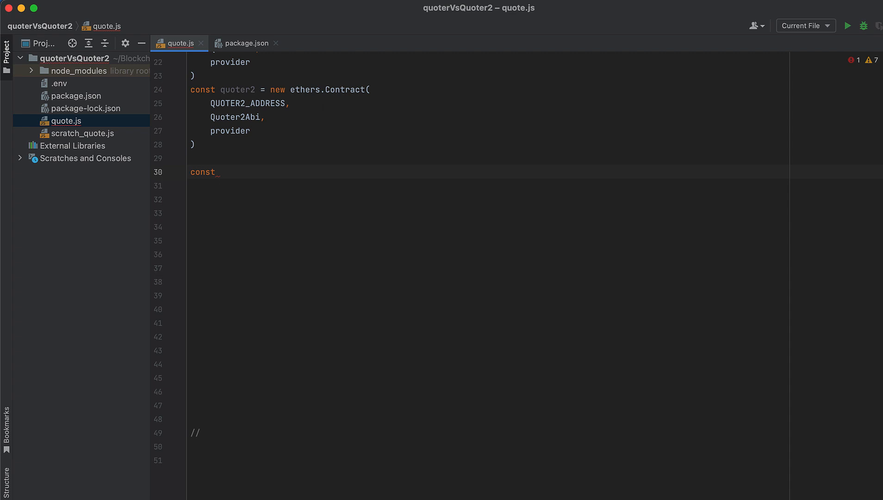
text(main = async)
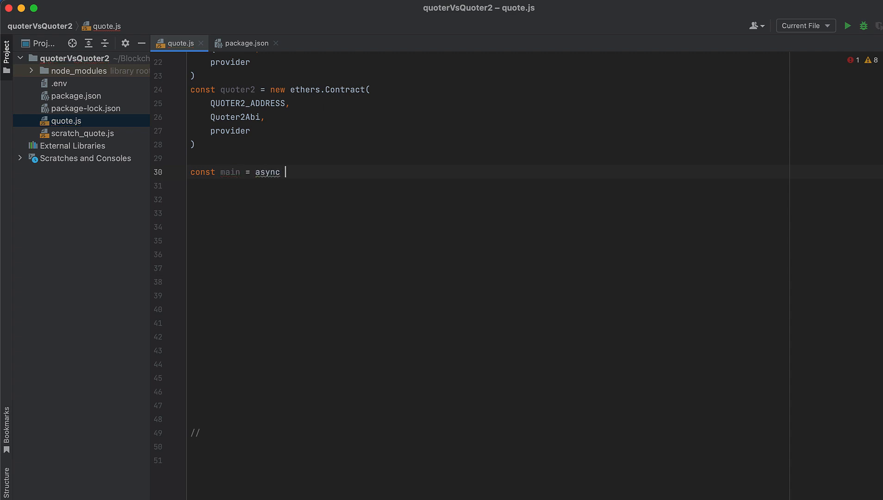
text(() => {)
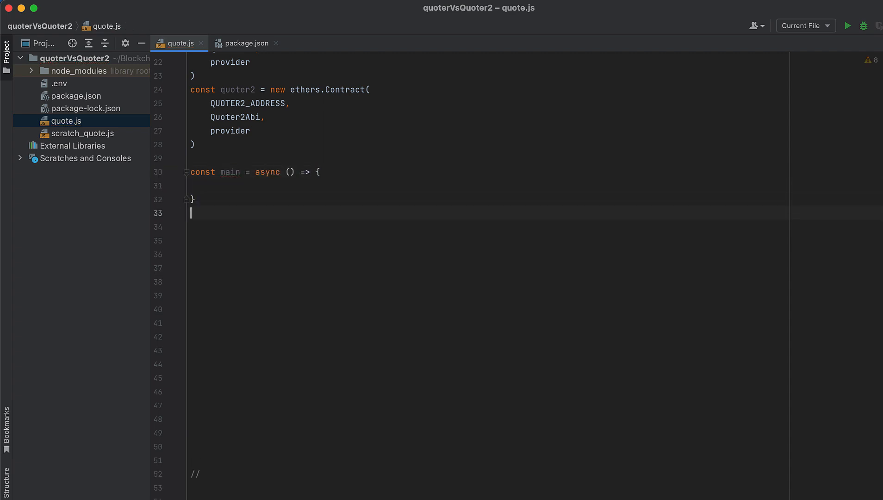
text(main())
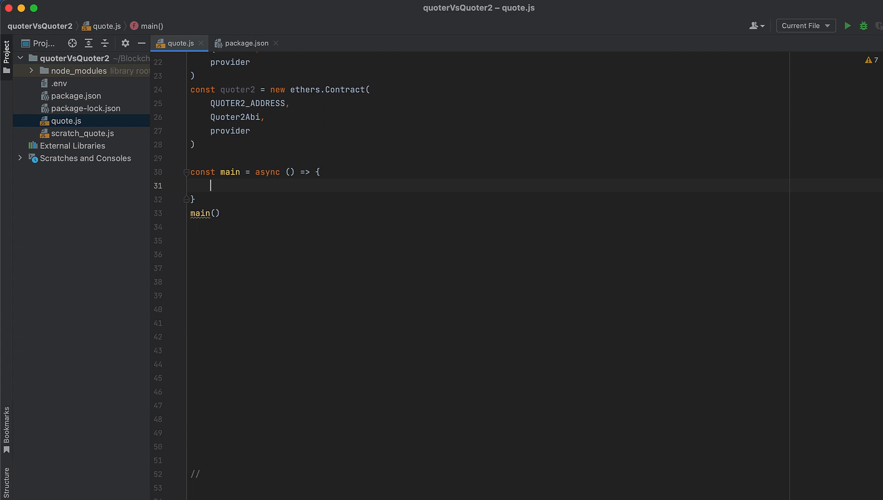
Step: Inside main, add const amountOut = await quoter.callStatic.quoteExactInputSingle()
text(const)
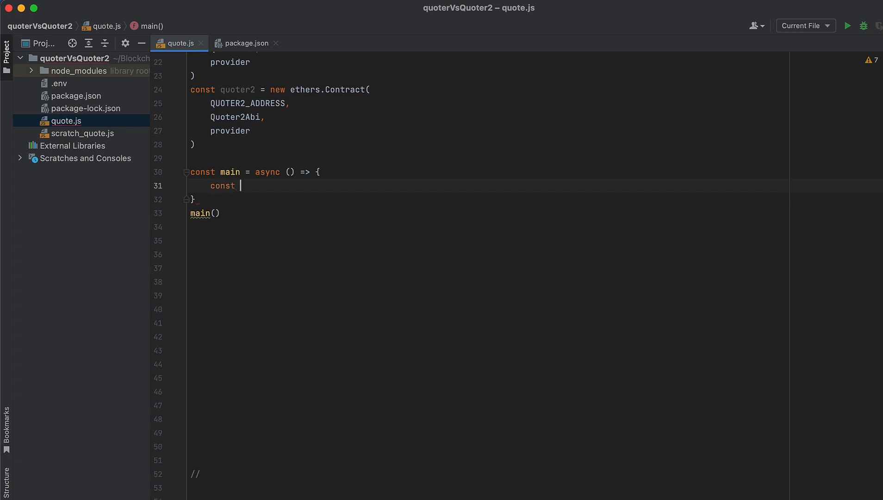
text(amountOut =)
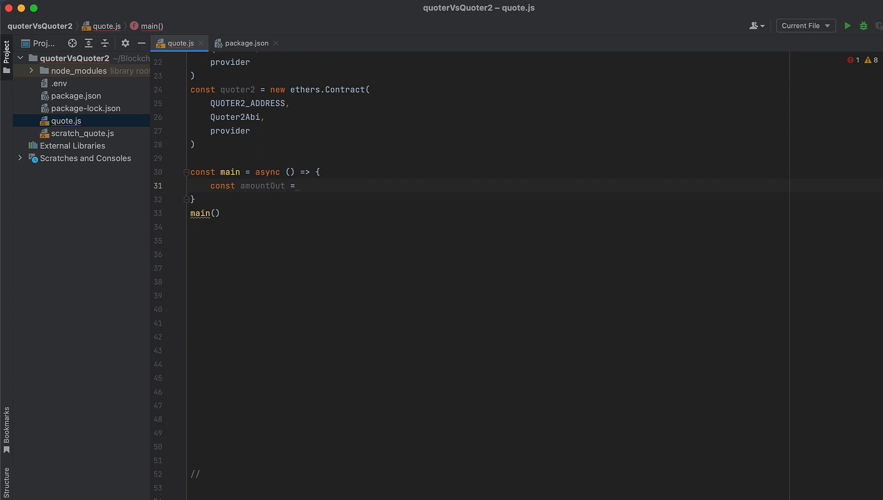
text(await)
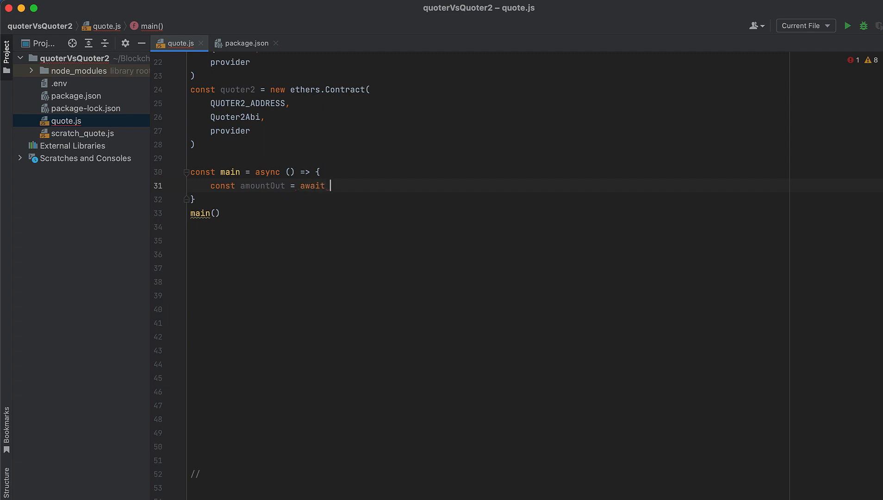
text(quoter.calls)
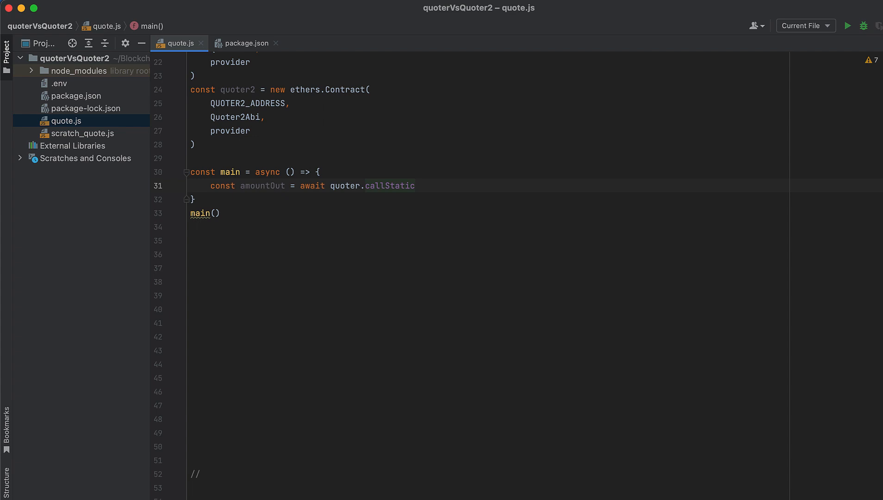
text(.q)
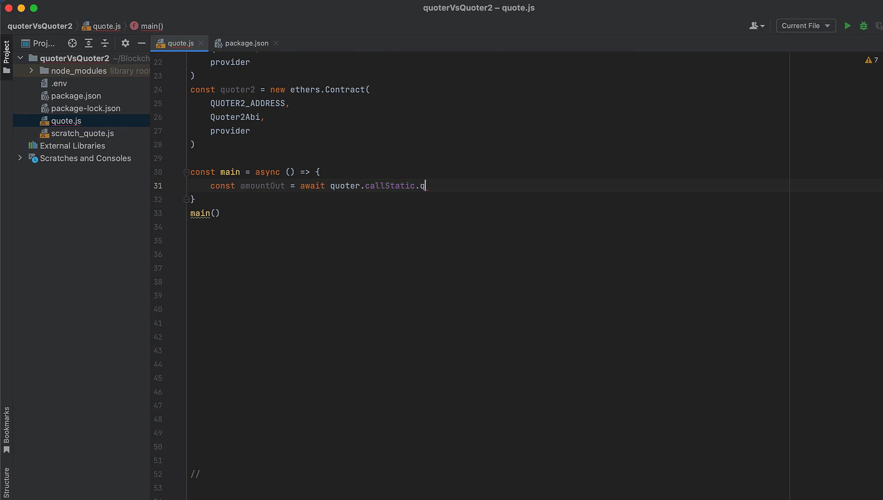
text(uoteExact)
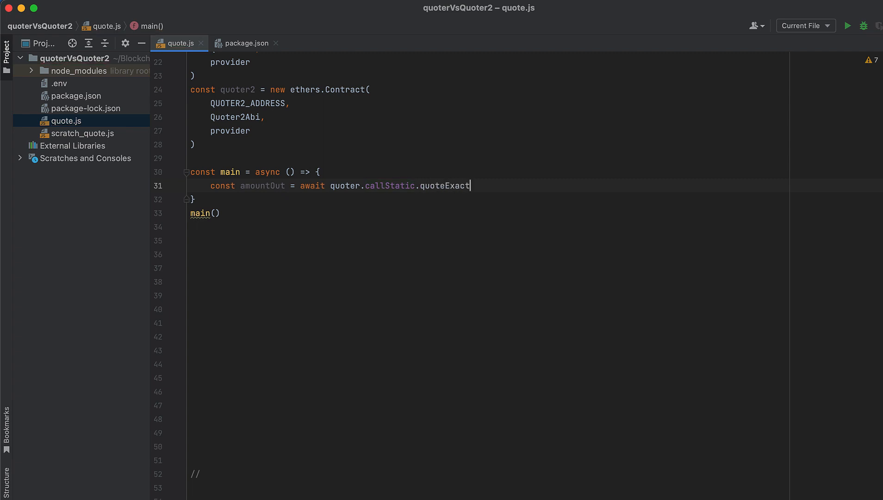
text(InputSingle())
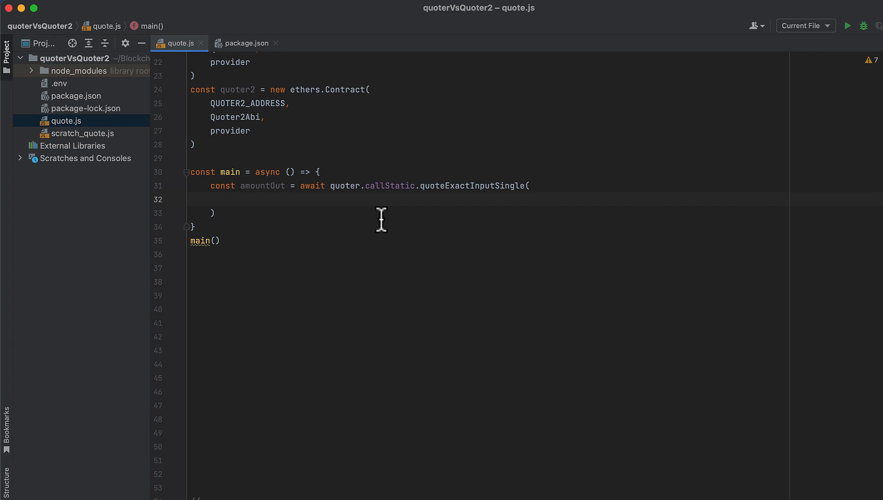
Step: Pass tokenIn, tokenOut, fee, amountIn and sqrtPriceLimitX96 as the quote call's arguments
click(231, 198)
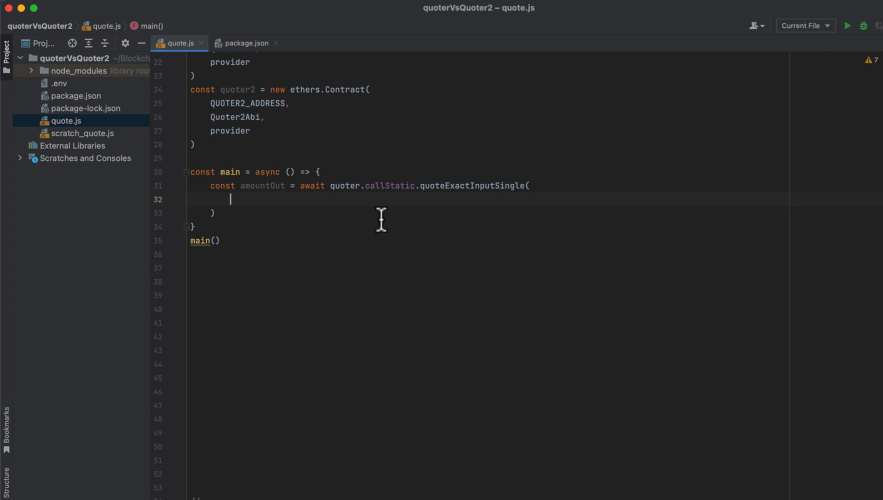
text(tokenIn,)
text(fee,)
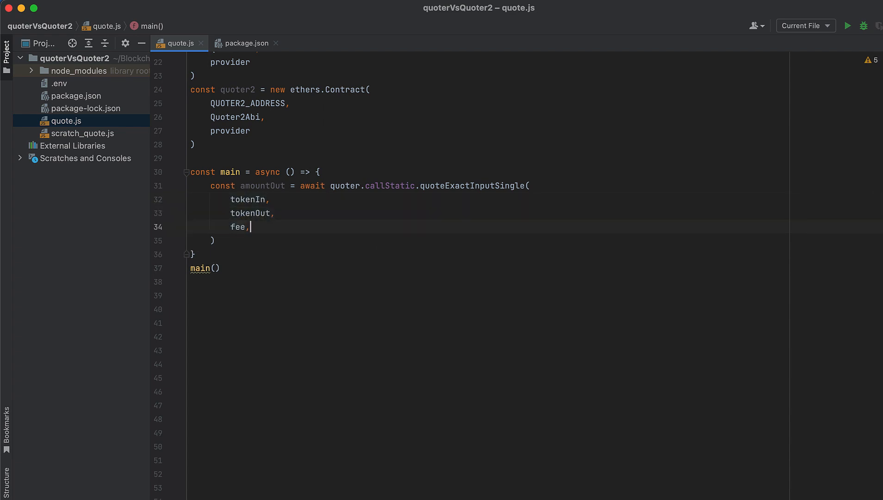
text(amountIn,)
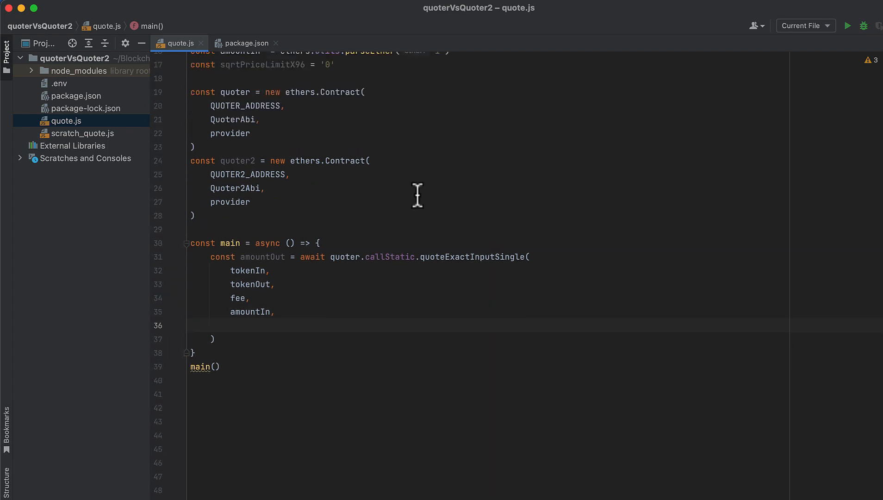
text(sqrtPriceLimitX96)
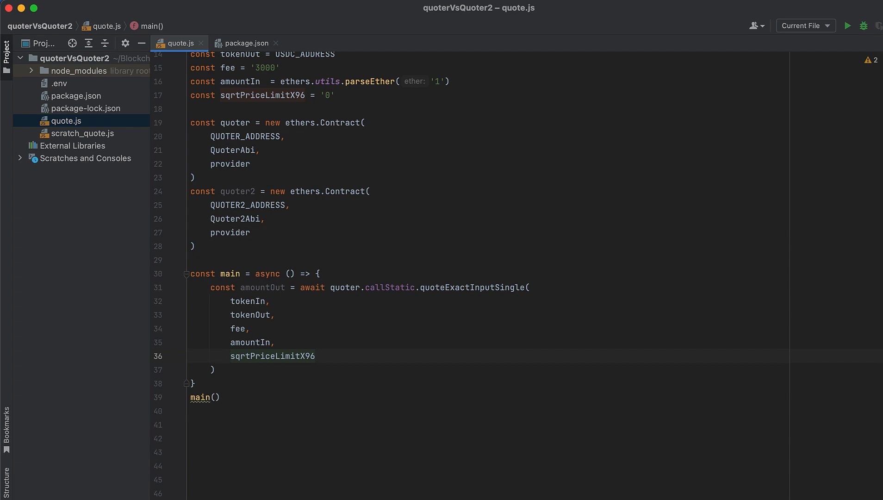
click(315, 355)
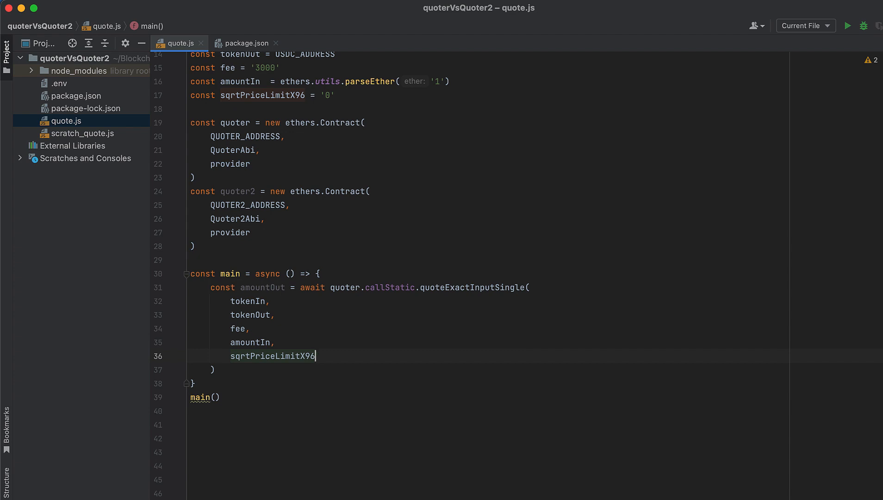
scroll(down, 3)
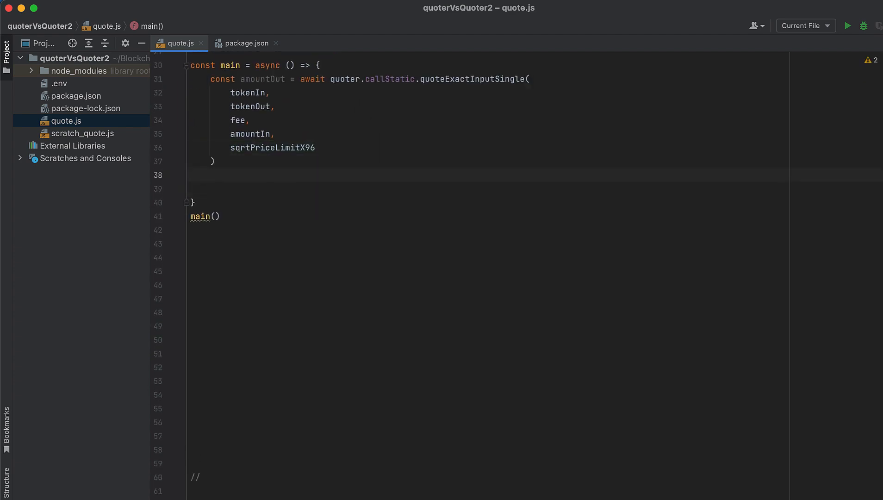
Step: Log 'amountOut' with ethers.utils.formatUnits(amountOut.toString(), 6), then a dashed separator line
text(console.lo)
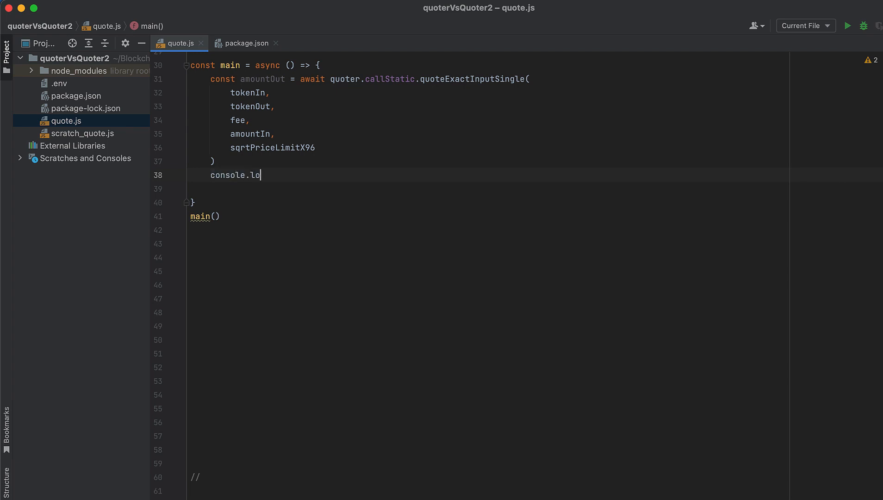
text(g('amountOut')
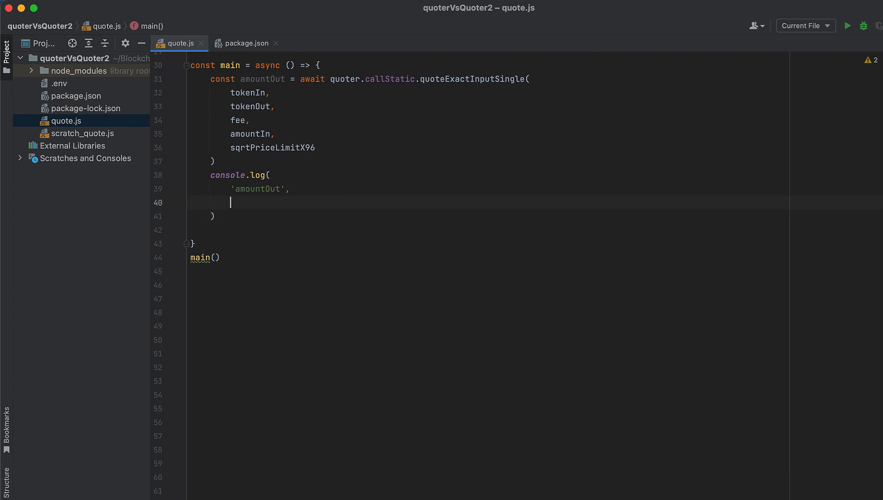
text(ethers.utils.formatUnits()
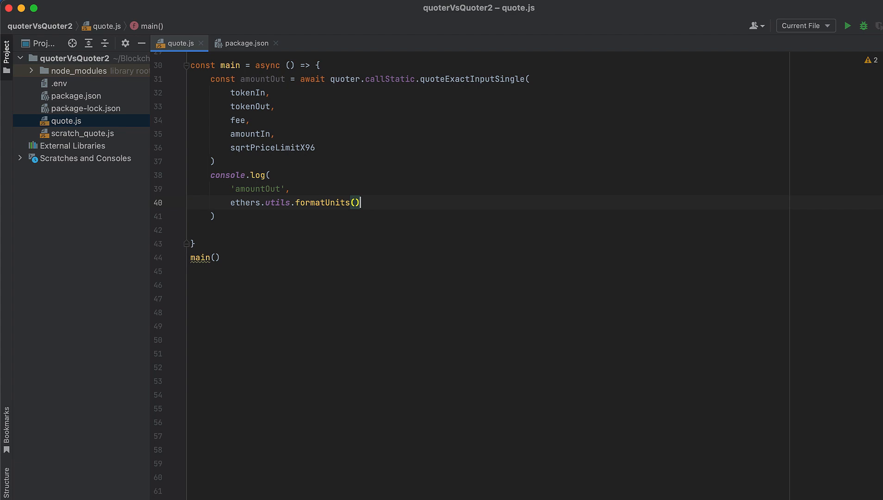
text(amountOut.toStri)
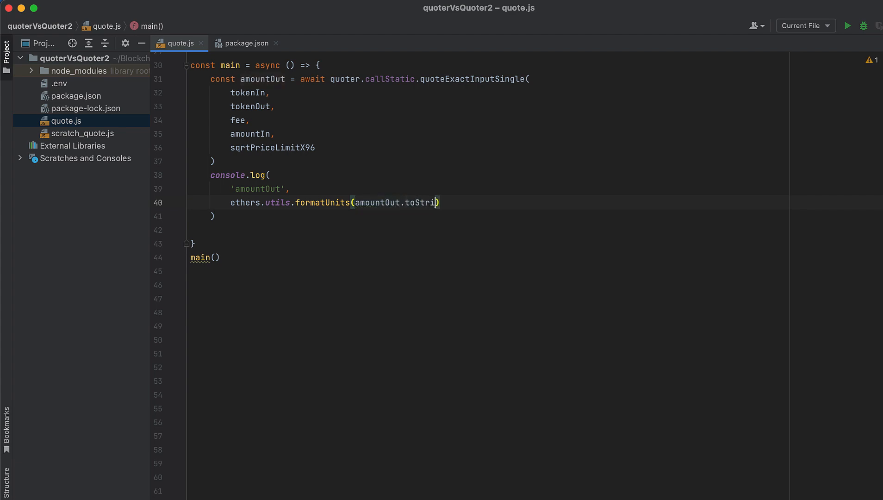
text(ng(), 6)
text(console.log('------------------------)
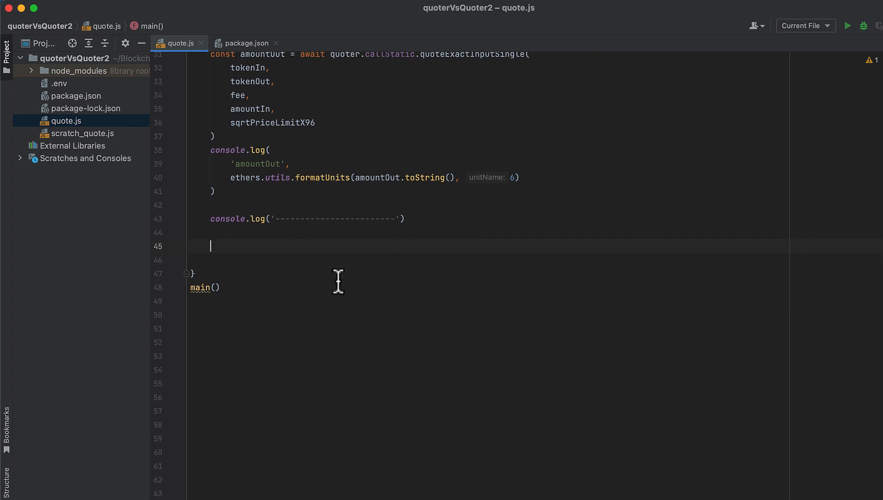
Step: Build const params = { tokenIn, tokenOut, fee, amountIn, sqrtPriceLimitX96 }
text(const params = {)
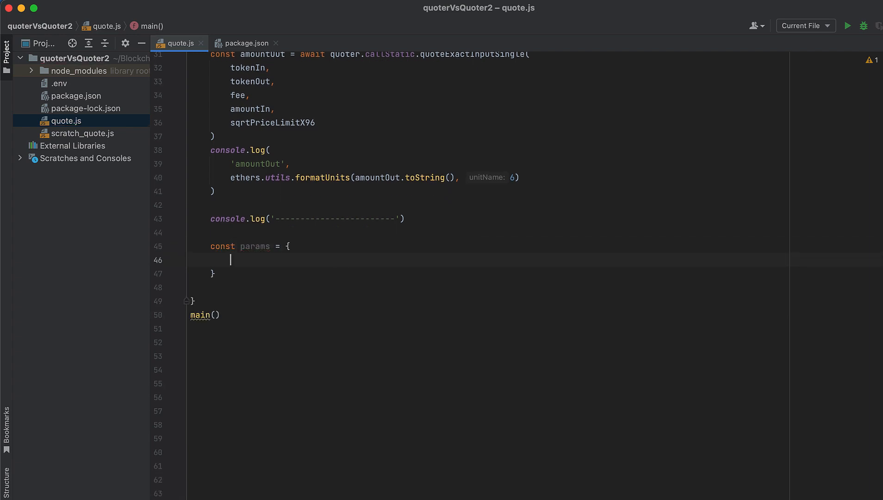
text(tokenIn:)
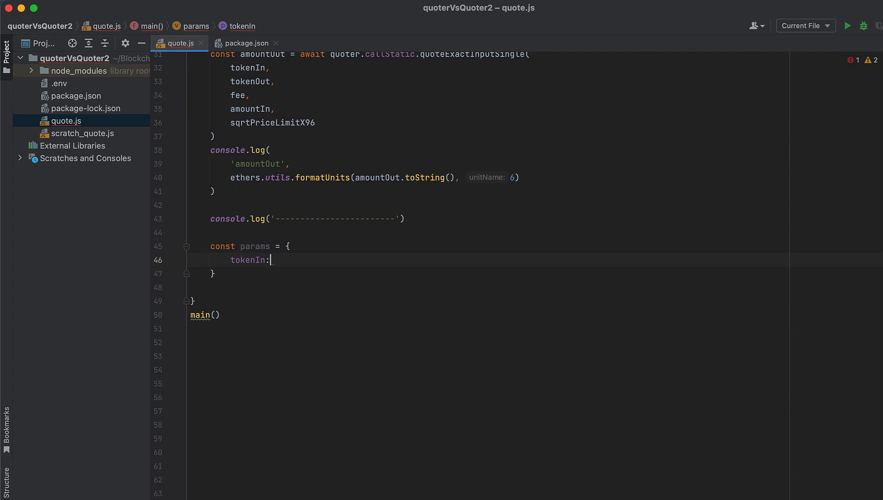
text(tokenIn,)
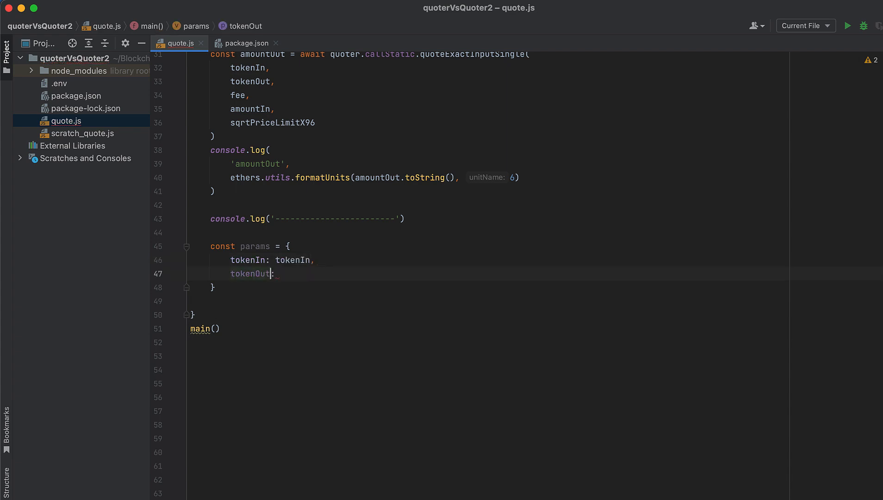
text(tokenOut,)
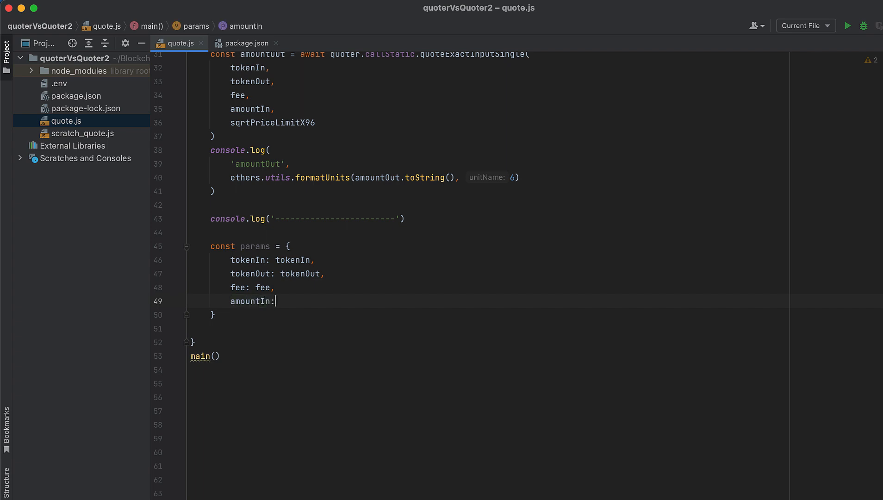
text(amountIn,)
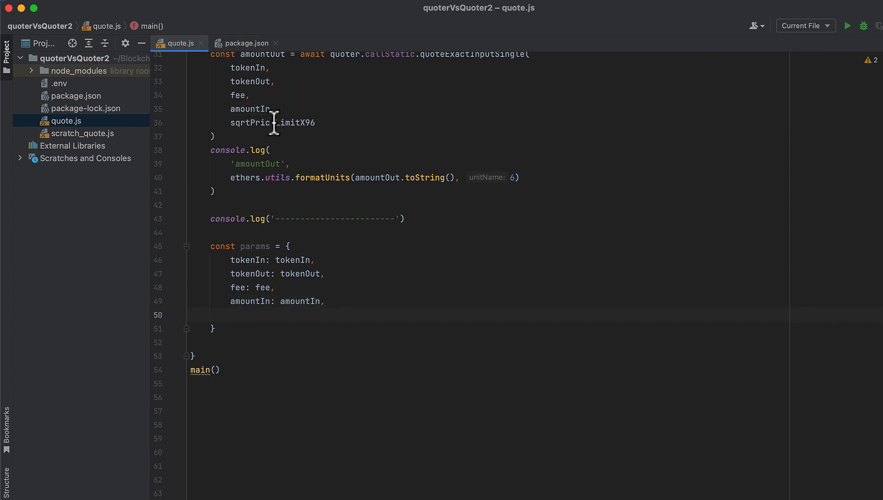
text(sqrtPriceLimitX96: sqrtPriceLimitX96,)
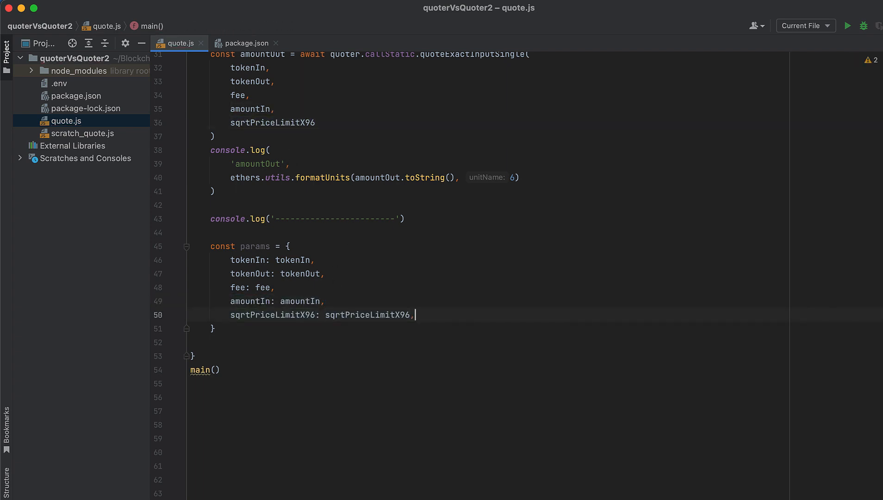
key(Enter)
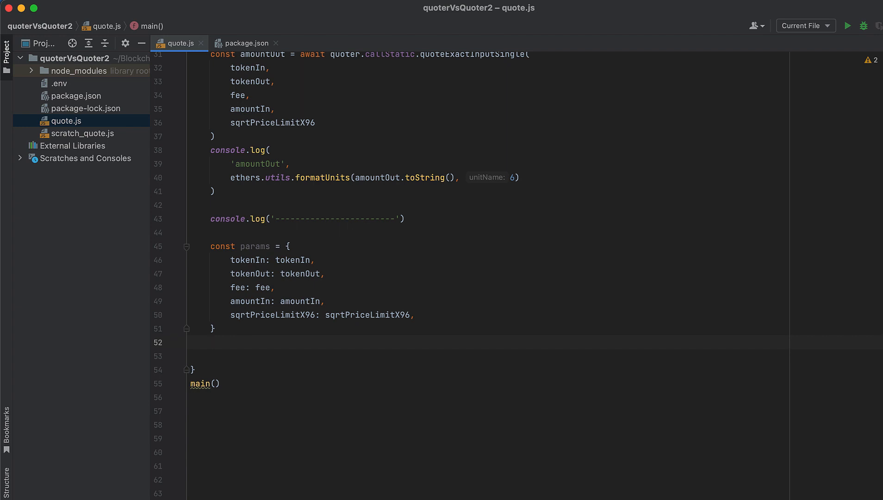
Step: Add const output = await quoter2.callStatic.quoteExactInputSingle(params)
text(con)
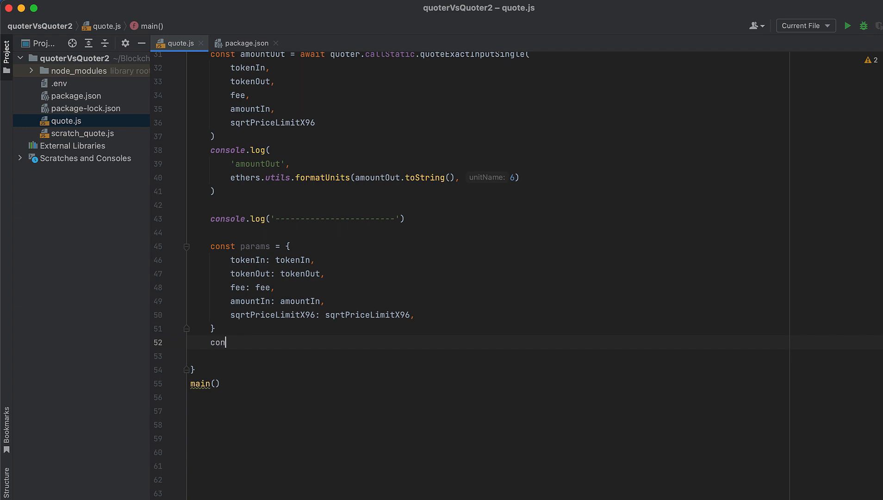
text(st output =)
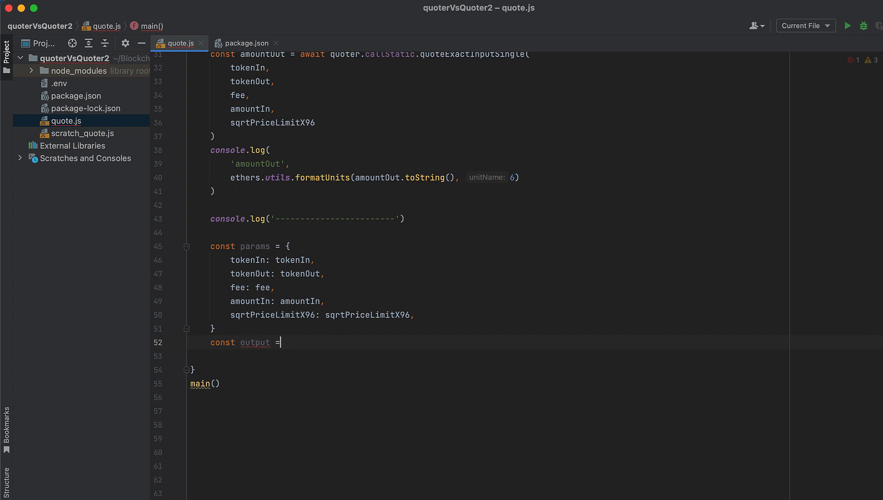
text(await quoter)
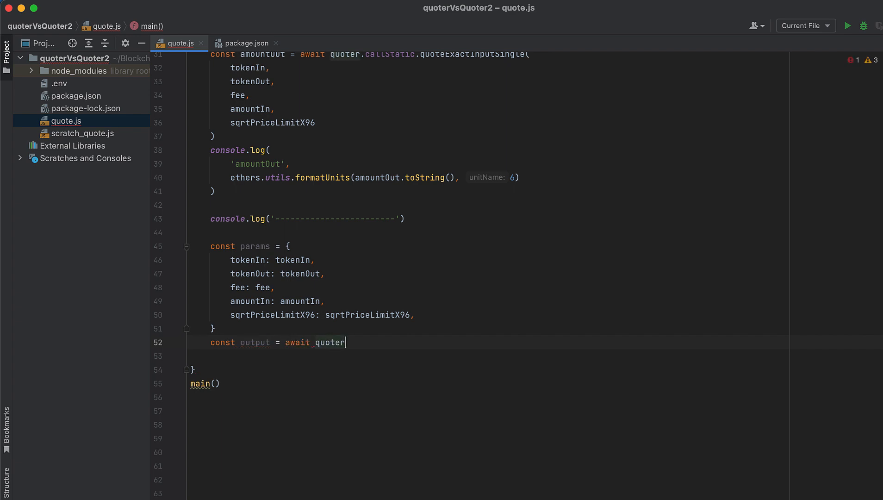
text(2.callStatic.)
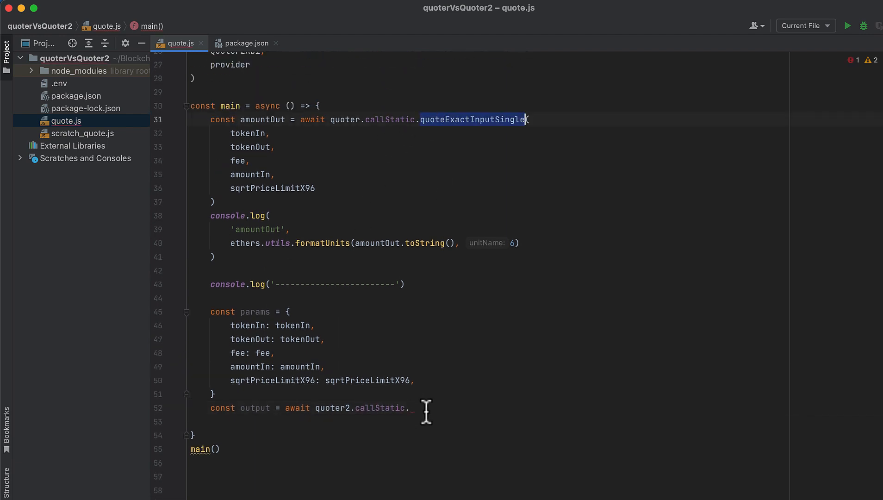
text(quoteExactInputSingle()
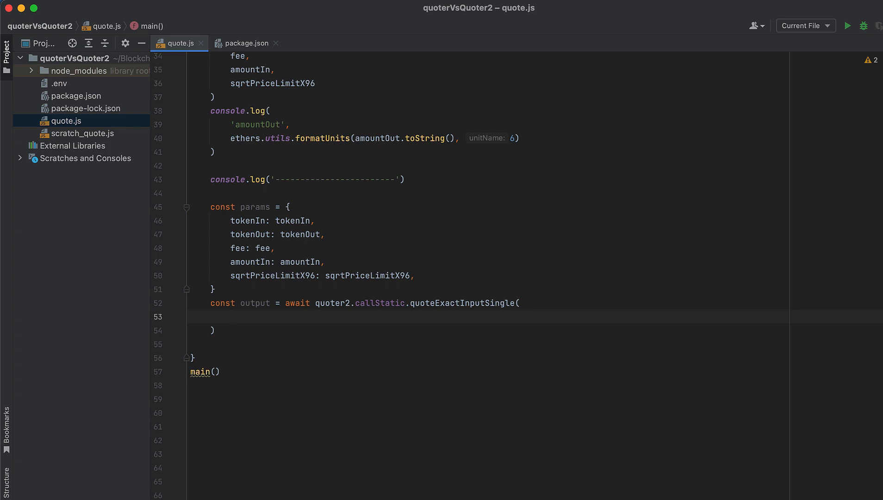
text(params)
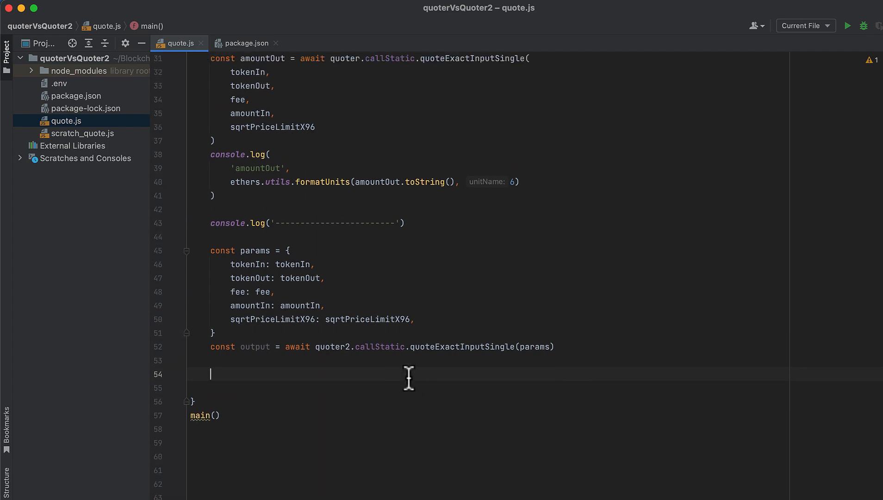
Step: Reuse the amountOut log block to log output.amountOut and sqrtPriceX96After
drag(211, 154, 216, 195)
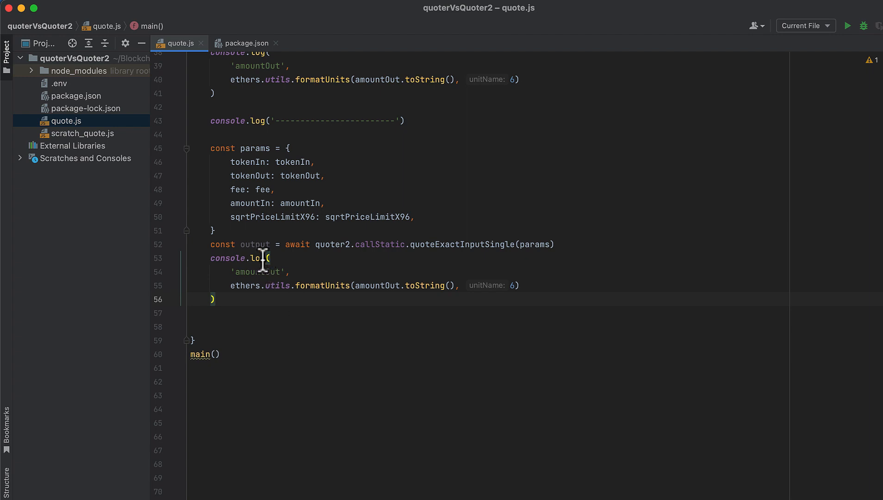
text(output.)
click(534, 313)
text(console.log(sqrtPriceLimitX96)
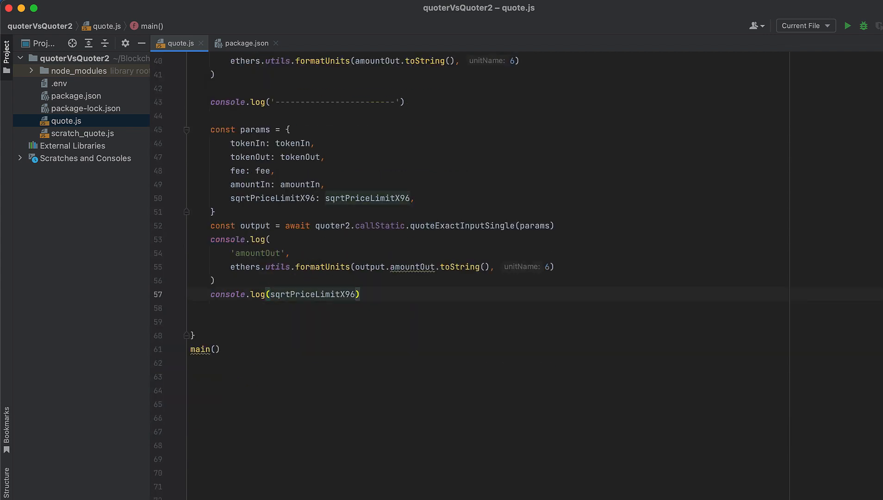
text(After', outputsqrtPriceX96After)
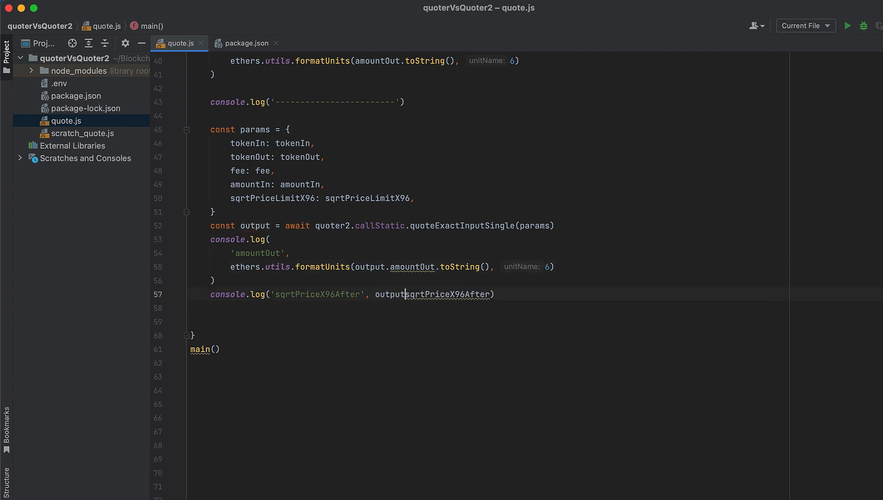
text(.)
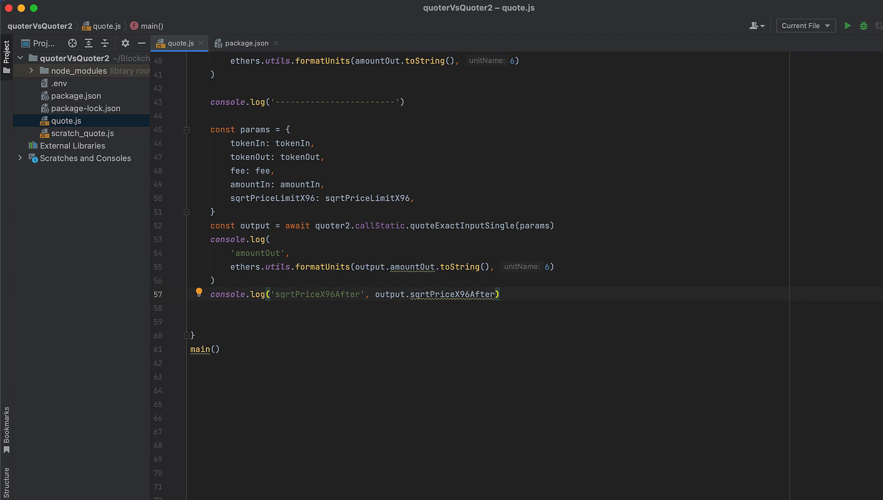
Step: Duplicate the sqrtPriceX96After log line to log initializedTicksCrossed, then open scratch_quote.js
triple_click(353, 294)
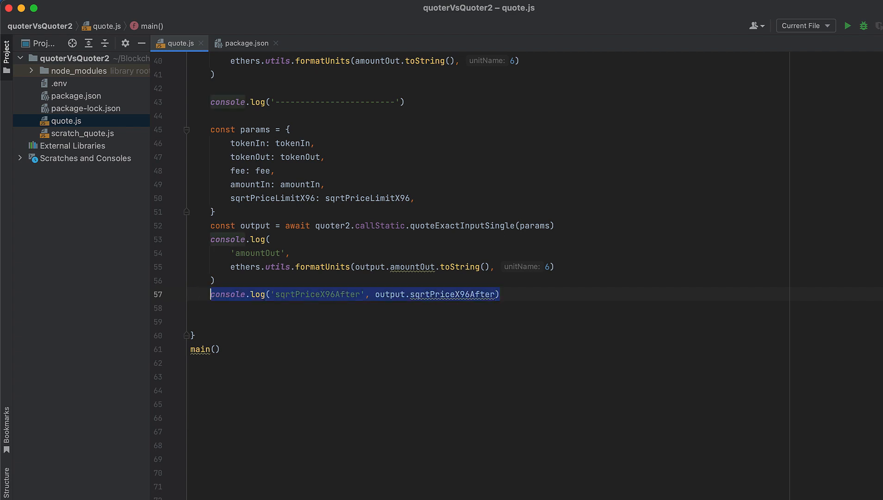
key(cmd+d)
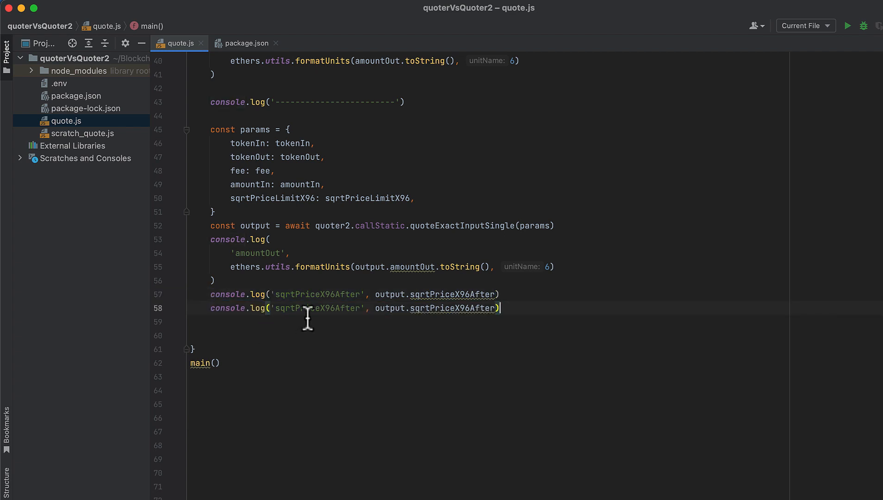
text(initialized)
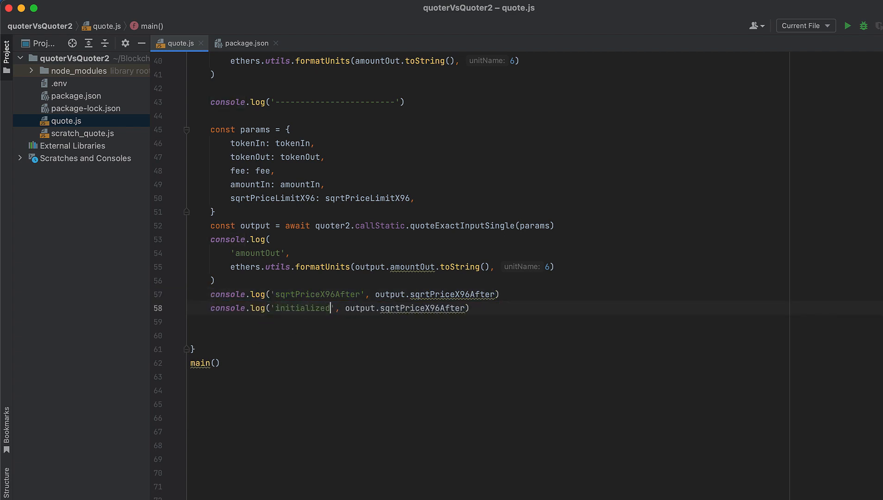
text(TicksCrossed)
text(console.log('gasEstimate', output.gasEstimate))
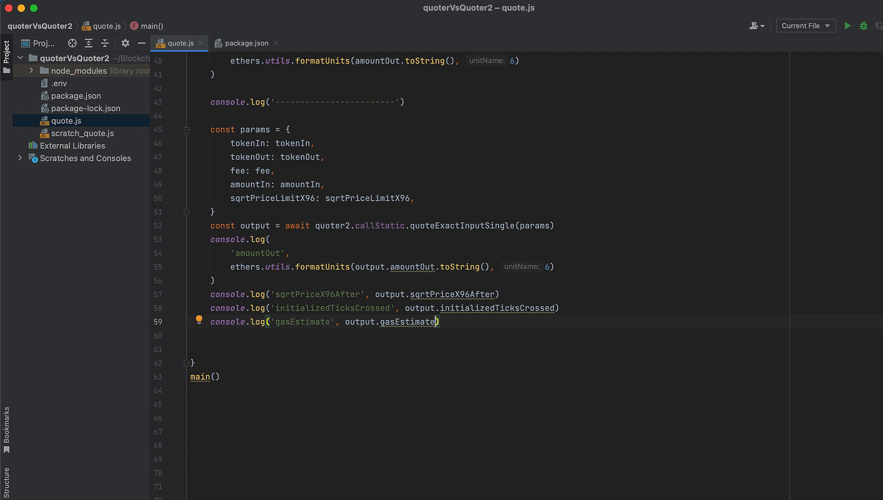
click(85, 133)
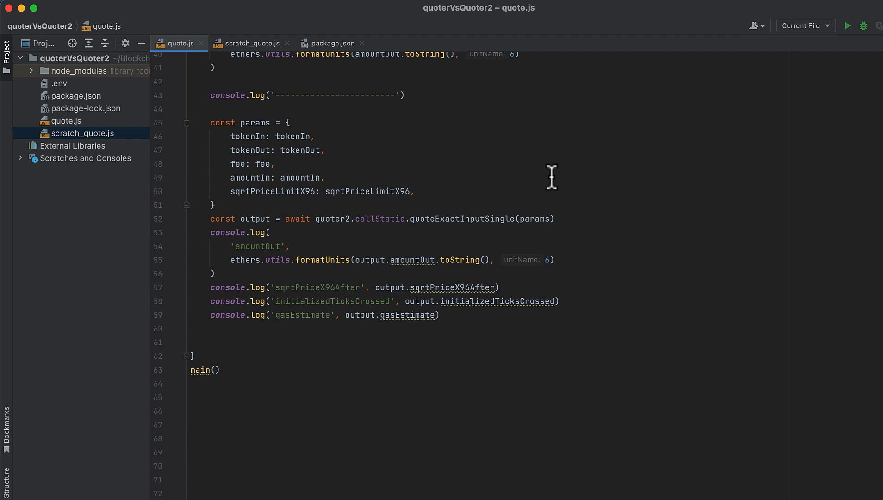
double_click(459, 260)
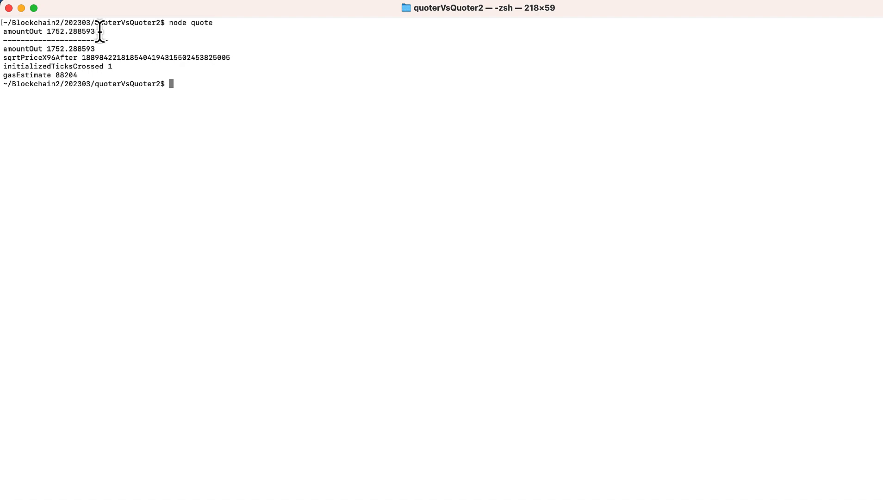
mouse_move(91, 57)
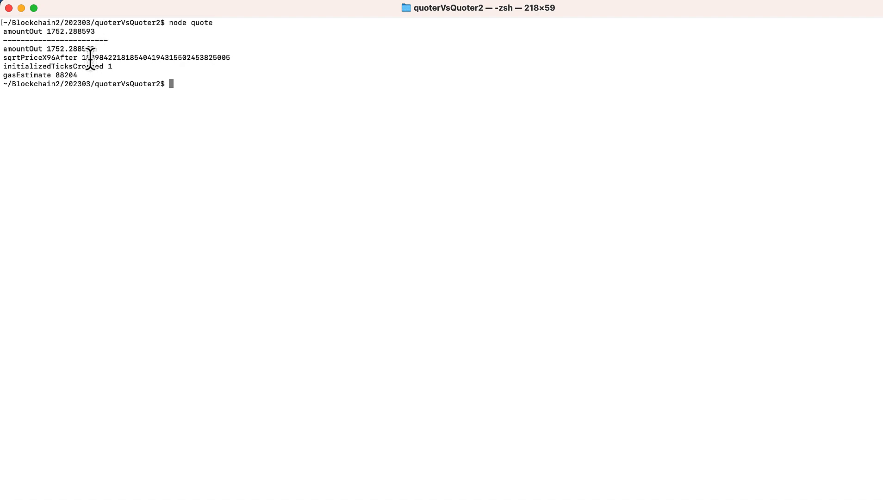
mouse_move(74, 60)
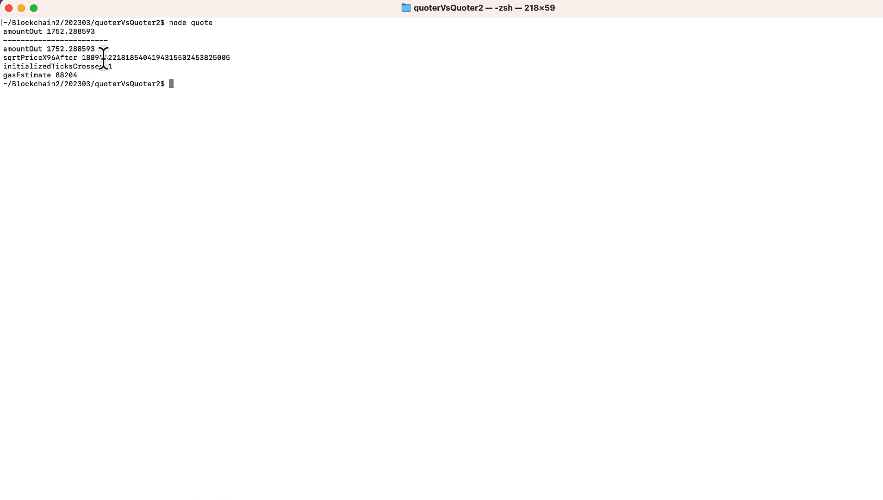
mouse_move(116, 60)
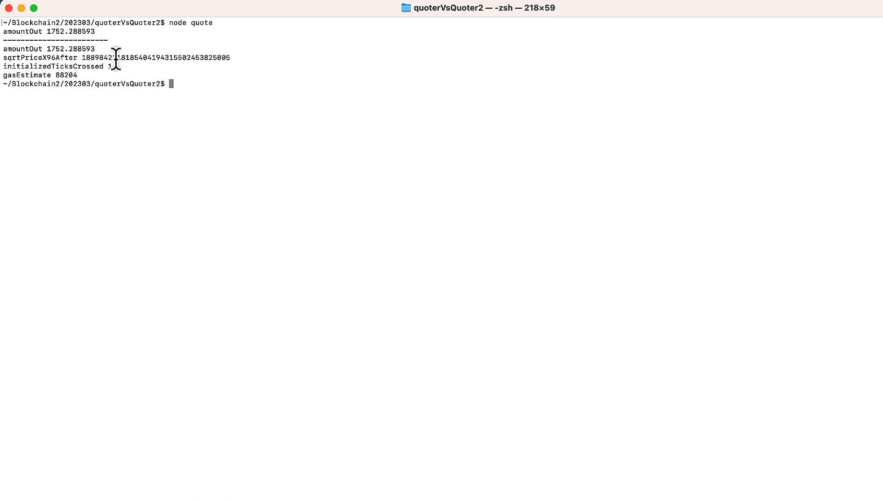